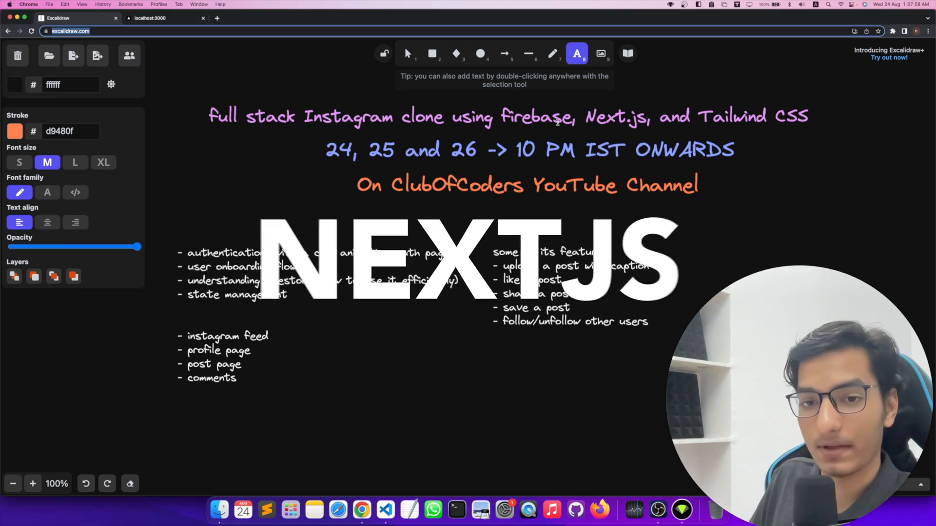
Switch from the text tool back to the selection arrow on the plan board.
click(407, 54)
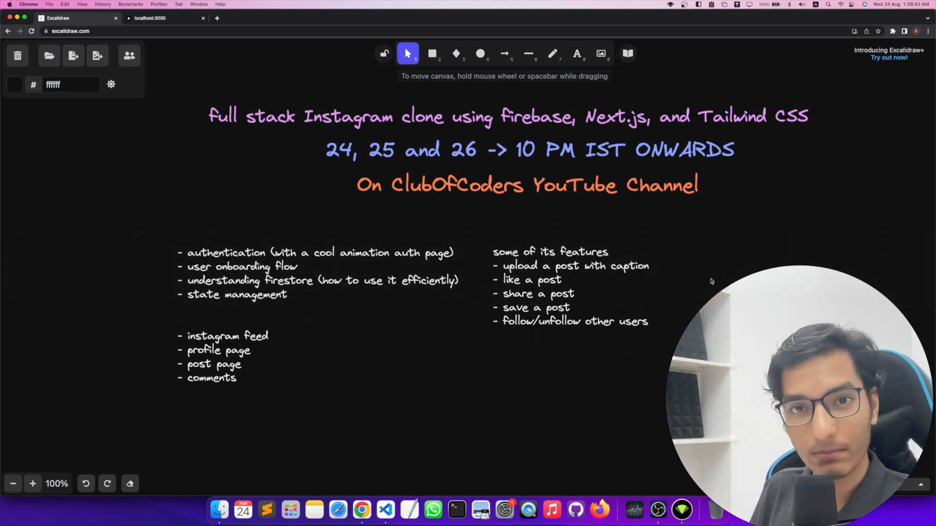
mouse_move(669, 309)
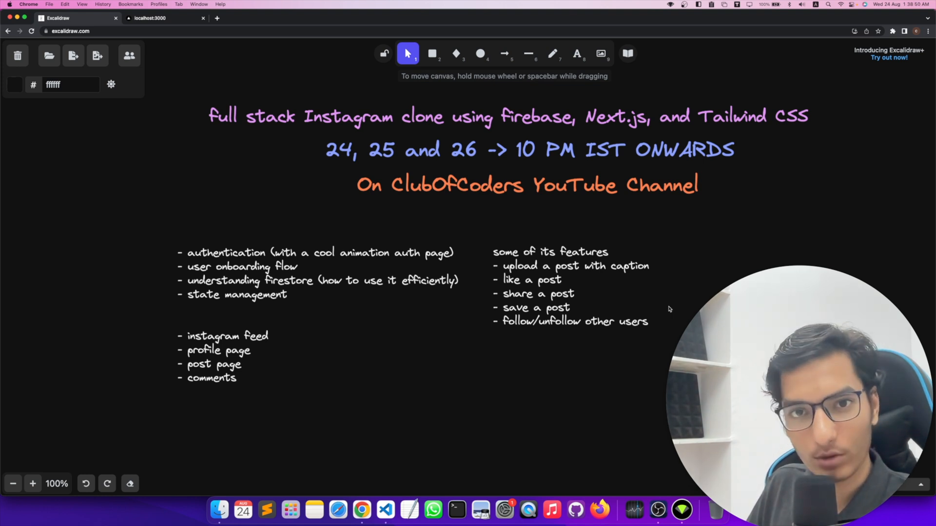
mouse_move(353, 259)
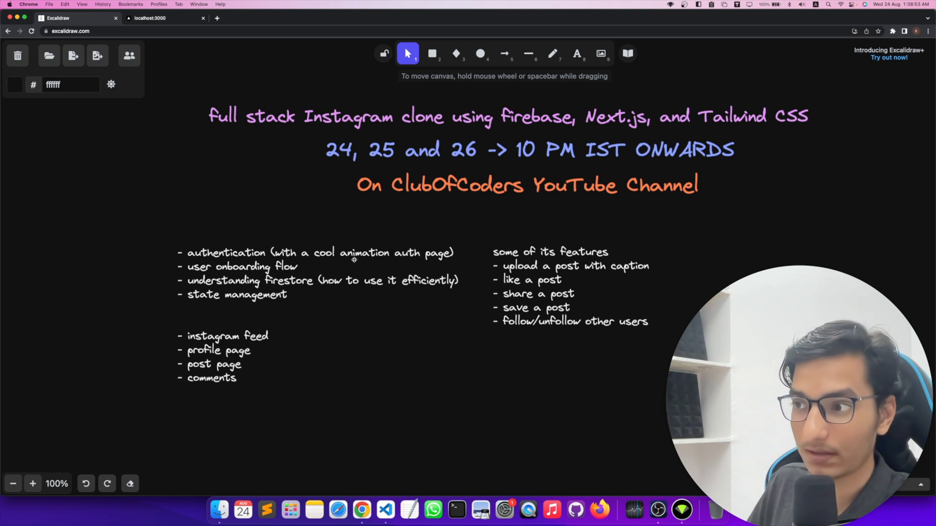
mouse_move(401, 278)
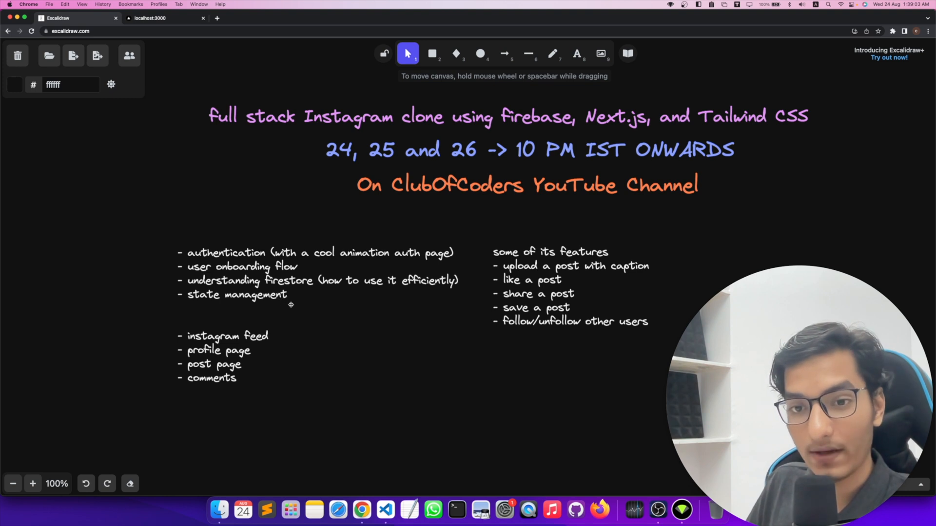
mouse_move(313, 300)
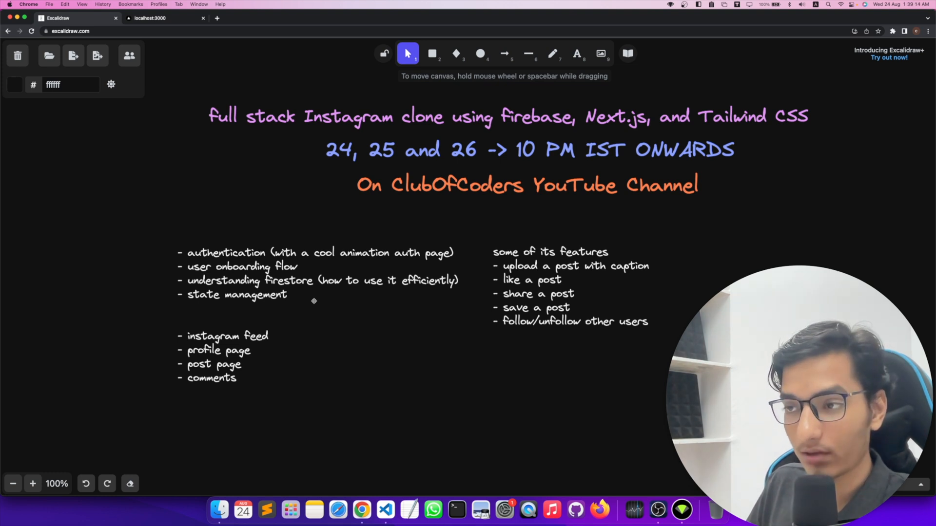
mouse_move(284, 299)
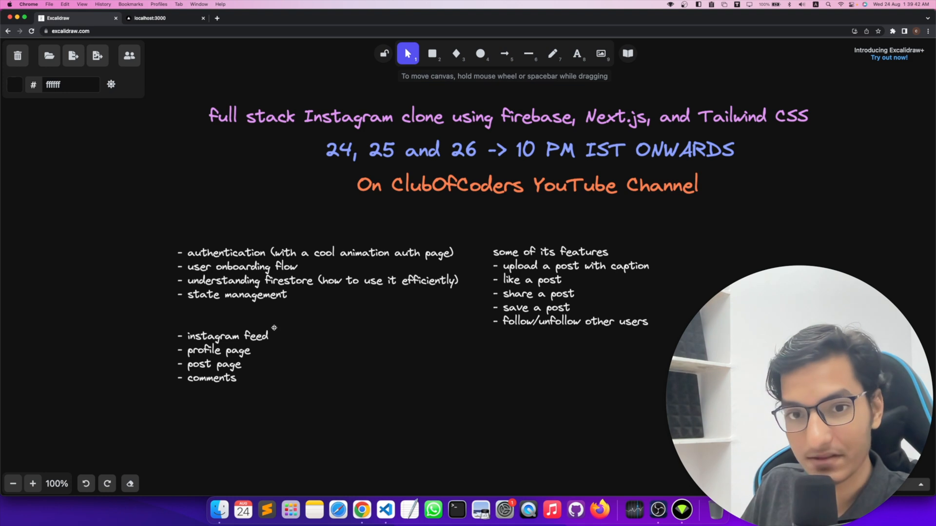
mouse_move(261, 364)
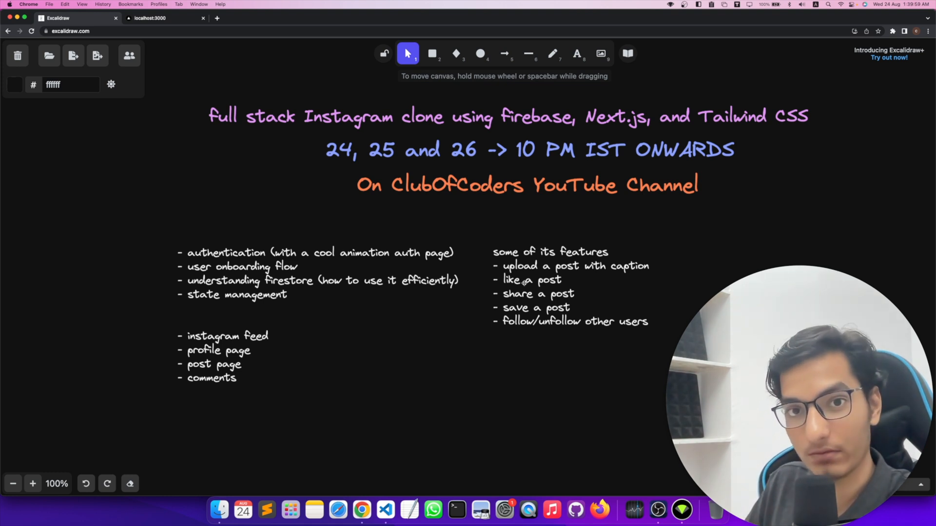
mouse_move(544, 336)
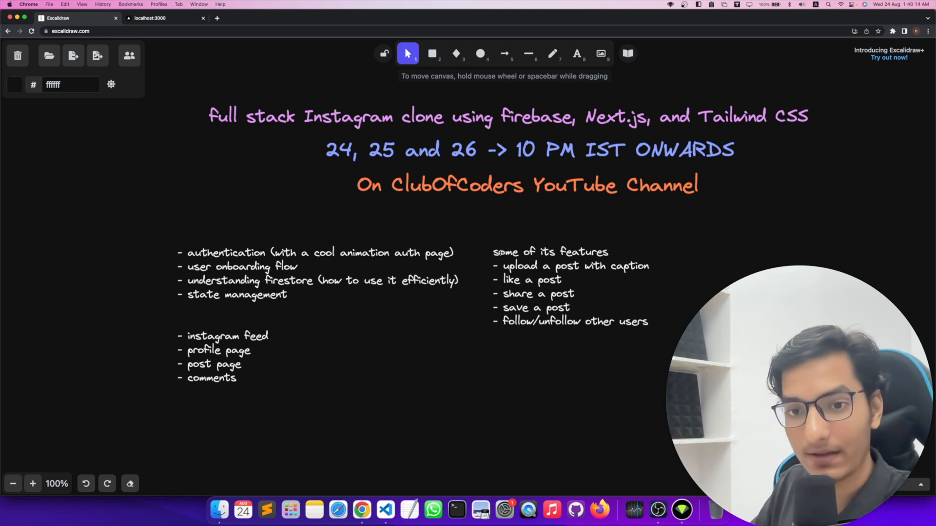
mouse_move(499, 243)
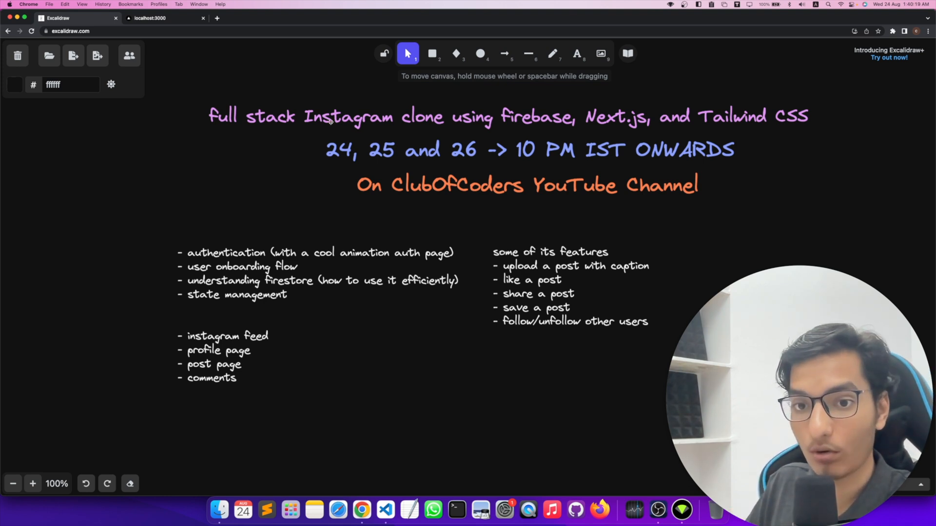
Bring up the Instagram clone's login page in the localhost:3000 Chrome tab.
click(155, 18)
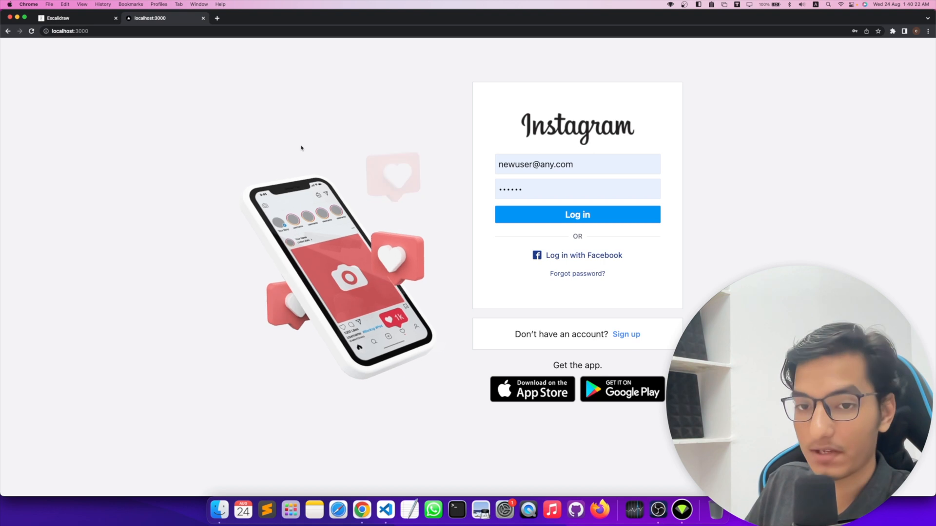
click(31, 31)
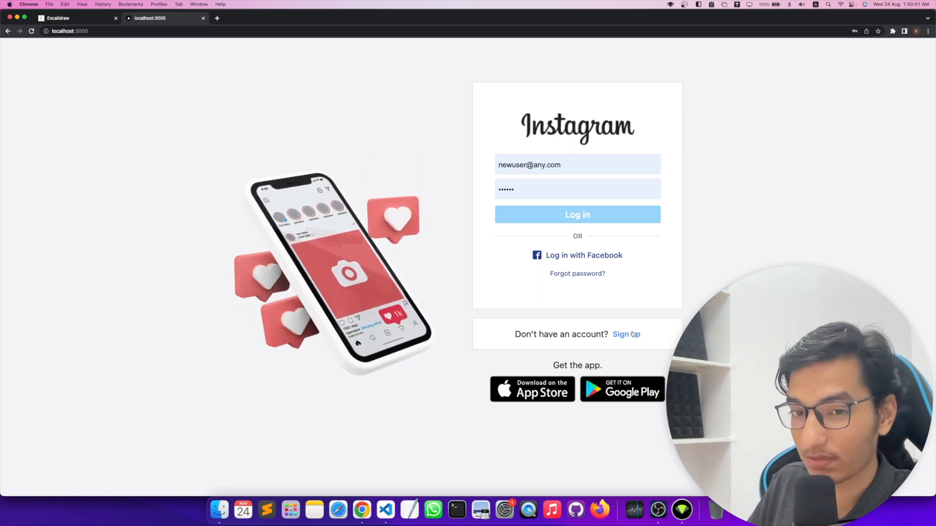
click(626, 335)
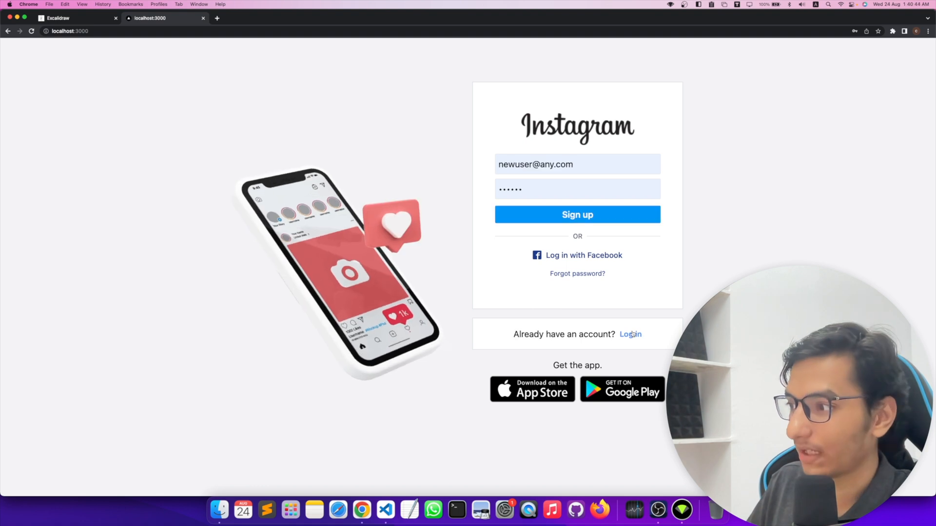
click(577, 164)
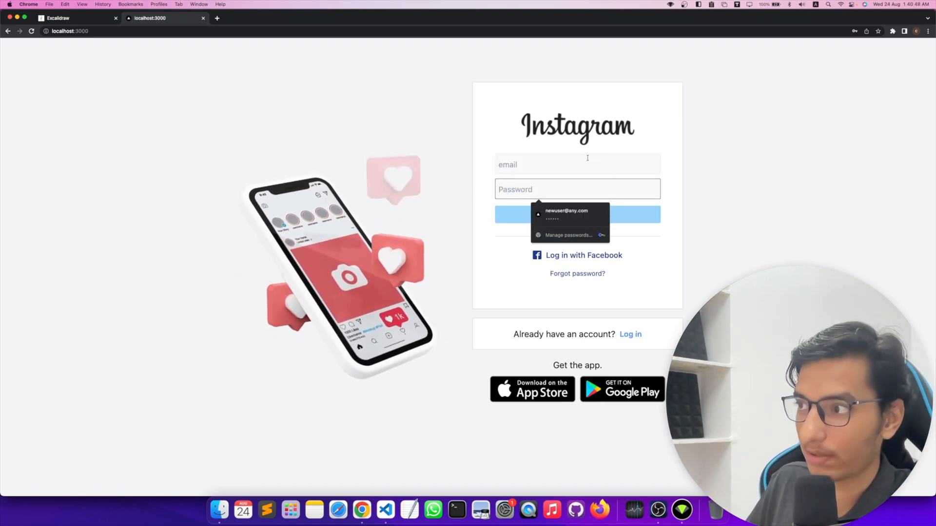
click(576, 164)
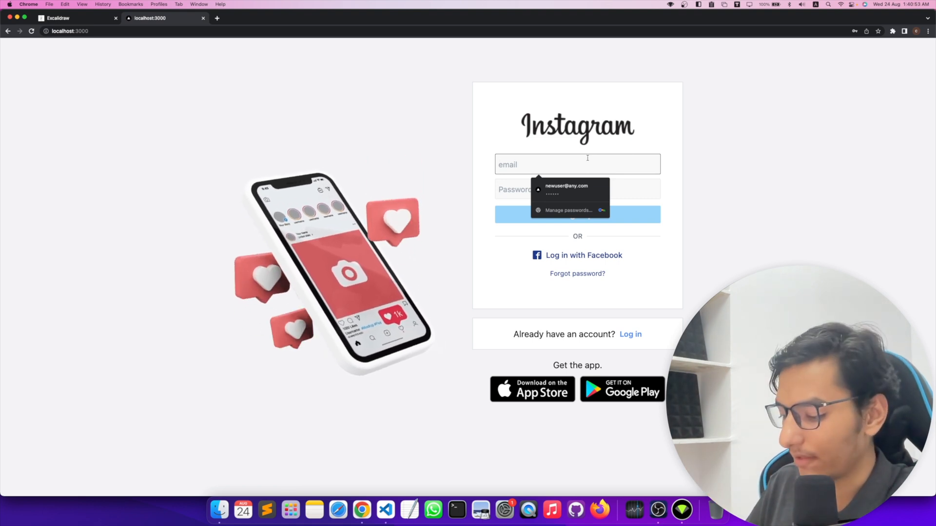
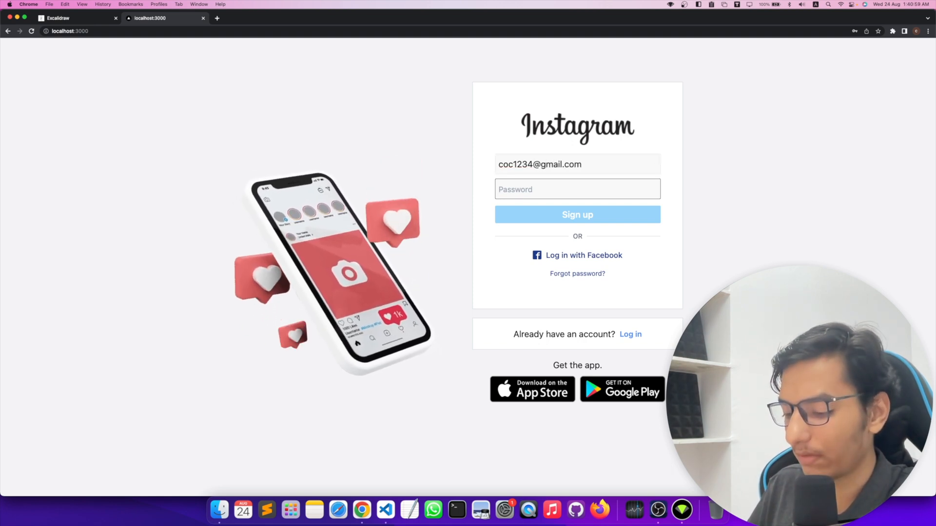
text(password)
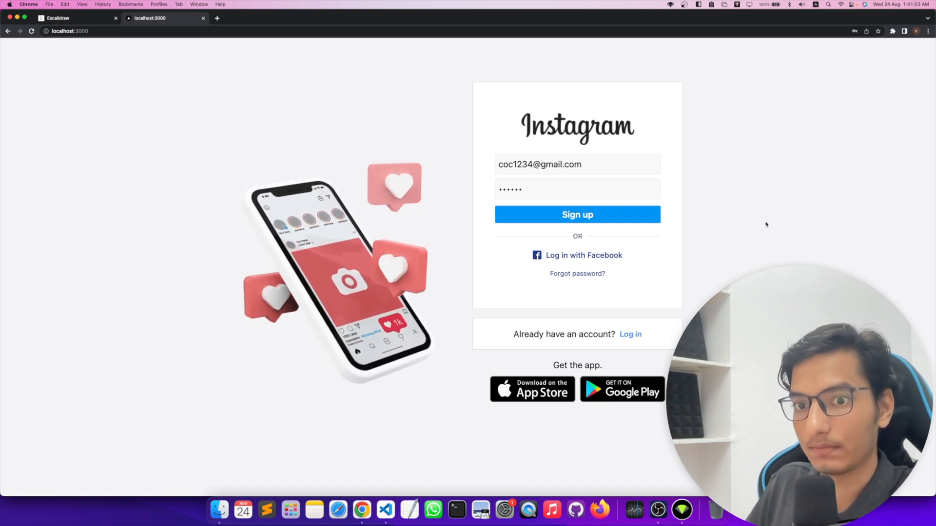
click(577, 215)
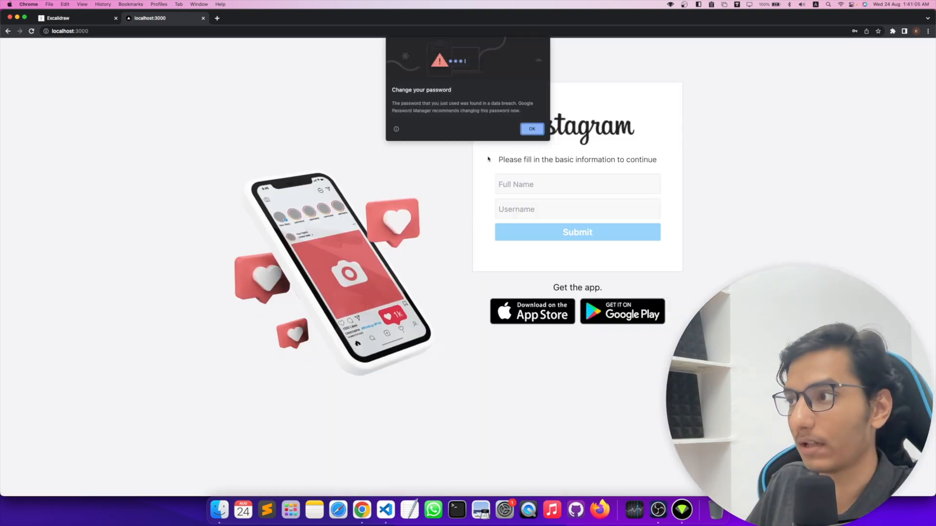
Dismiss the browser password prompts and submit full name and username 'clubofcoders'.
click(531, 128)
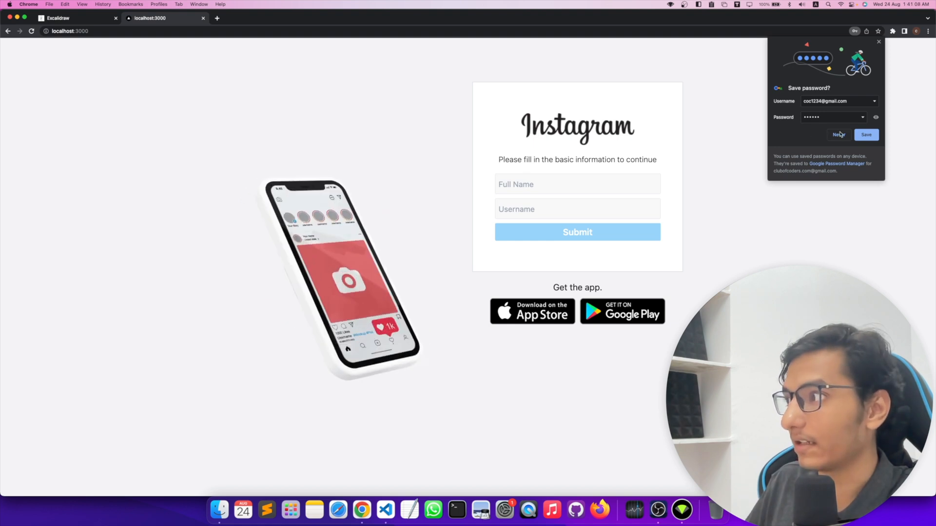
click(577, 183)
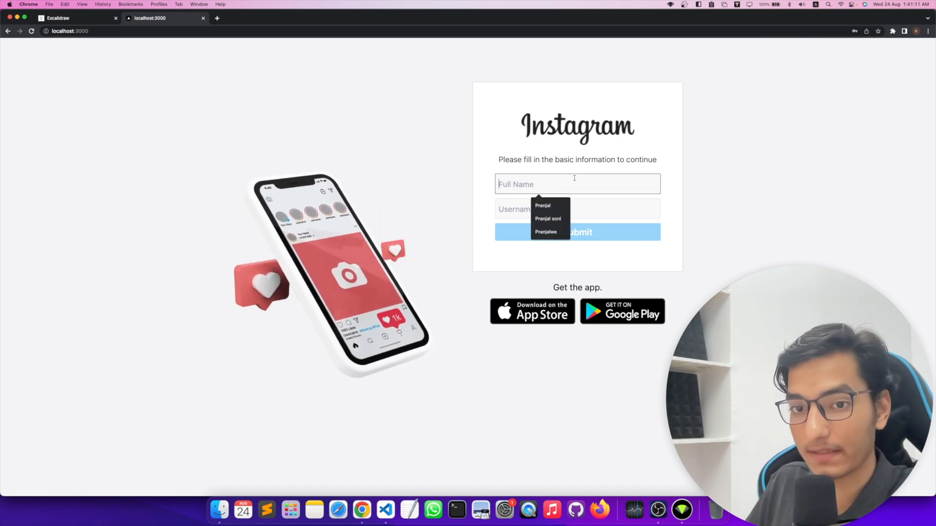
click(547, 218)
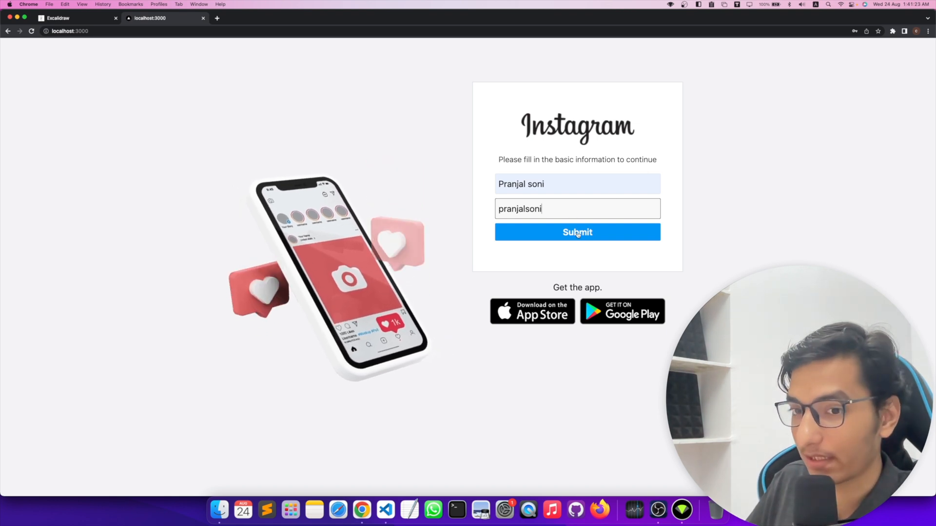
click(577, 232)
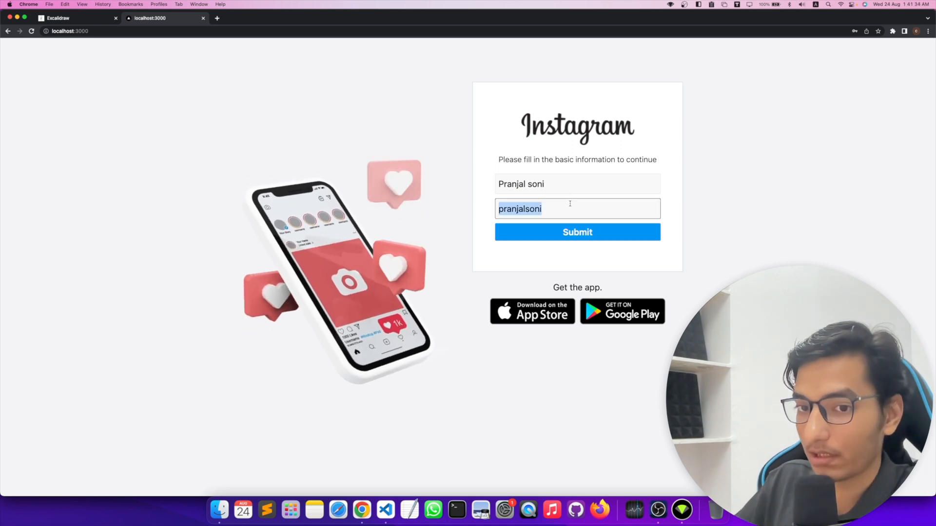
text(coc)
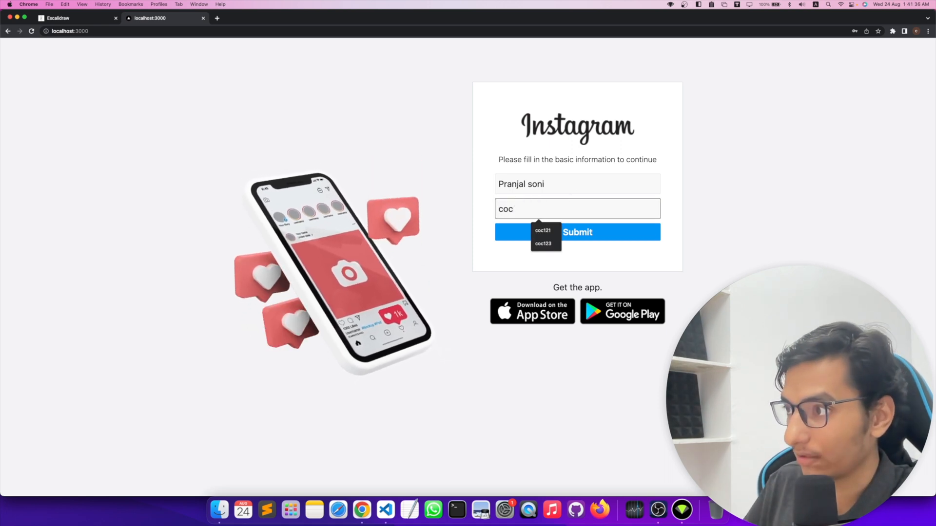
text(lubofcode)
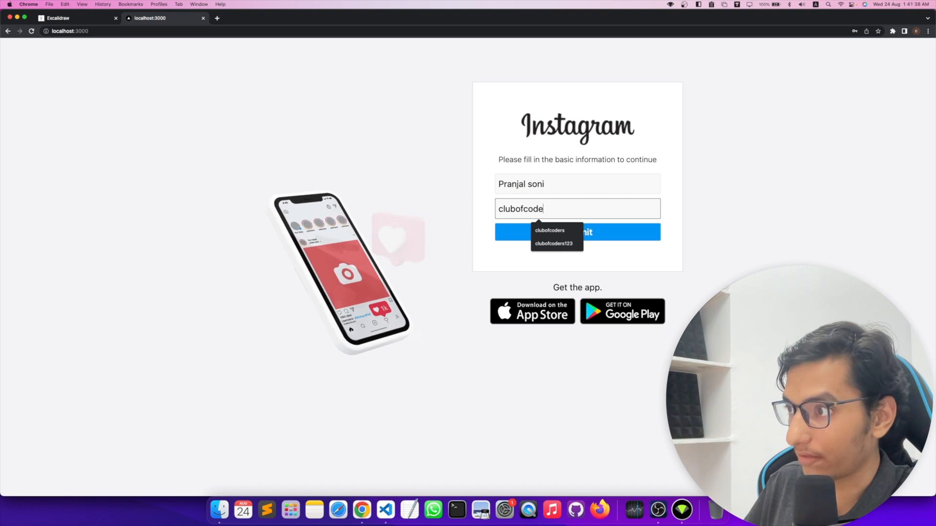
click(577, 232)
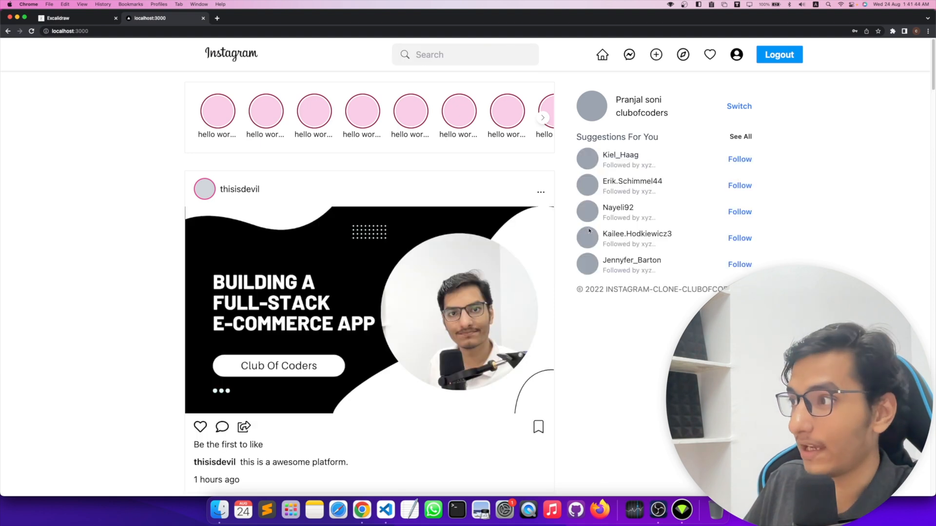
click(200, 426)
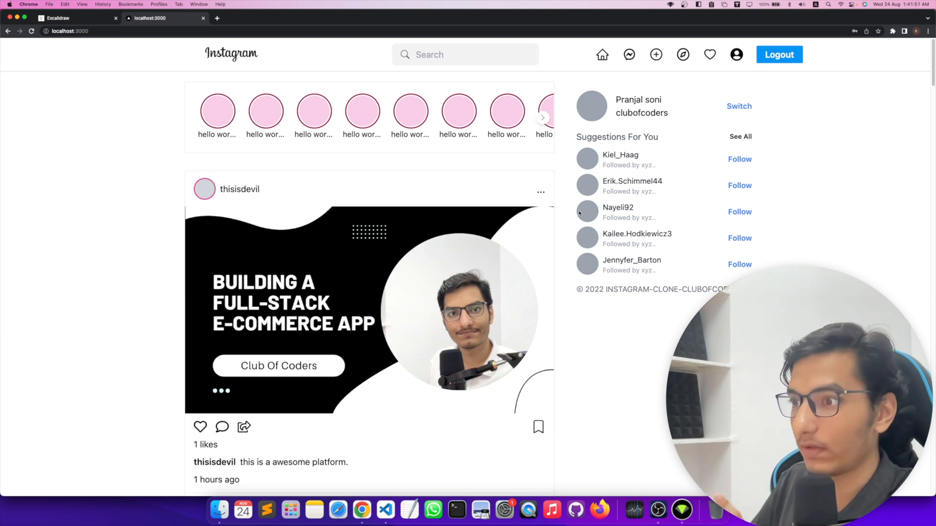
mouse_move(540, 278)
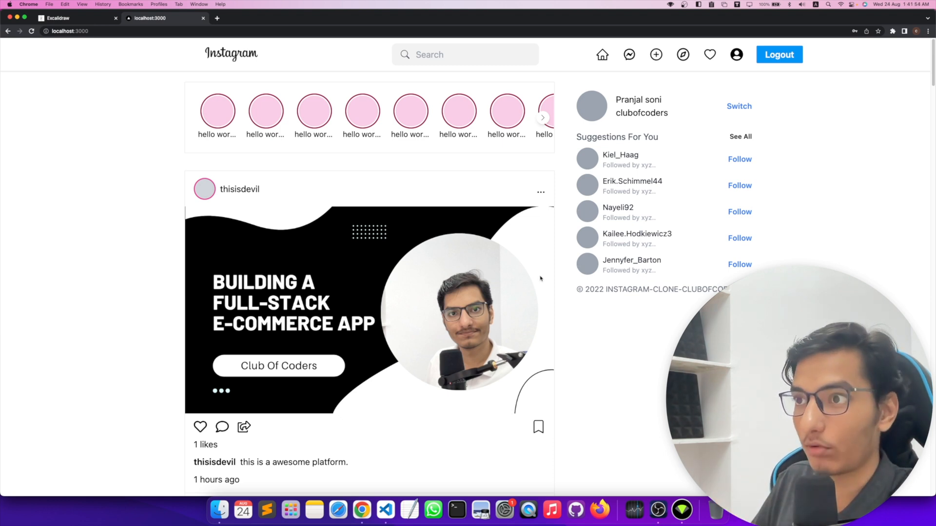
mouse_move(515, 279)
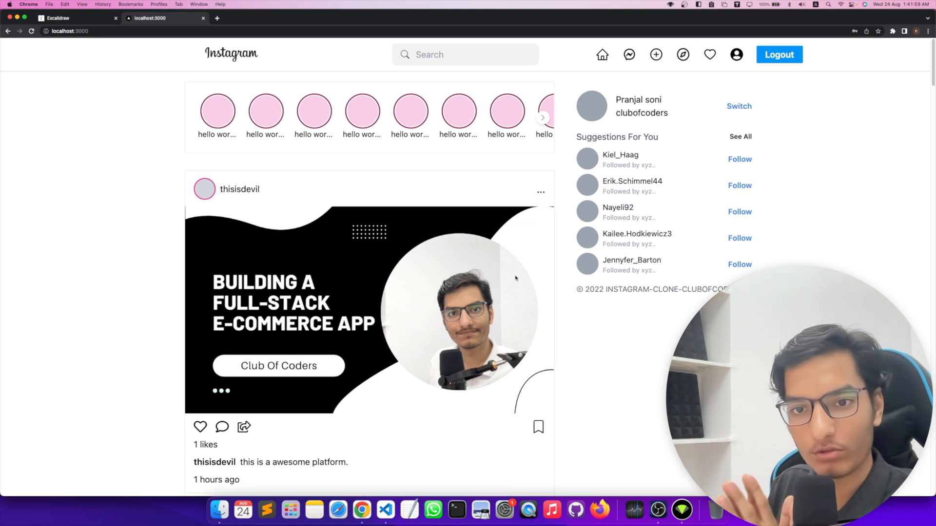
scroll(down, 3)
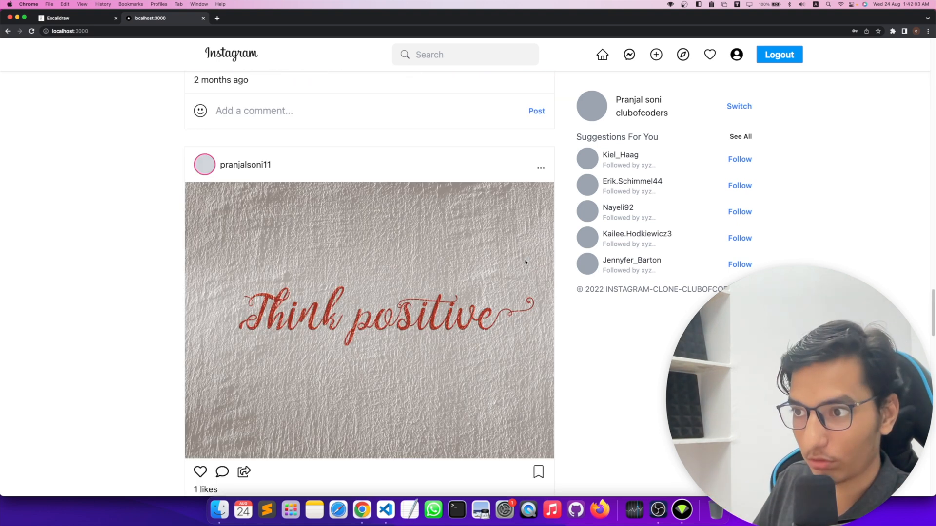
scroll(up, 3)
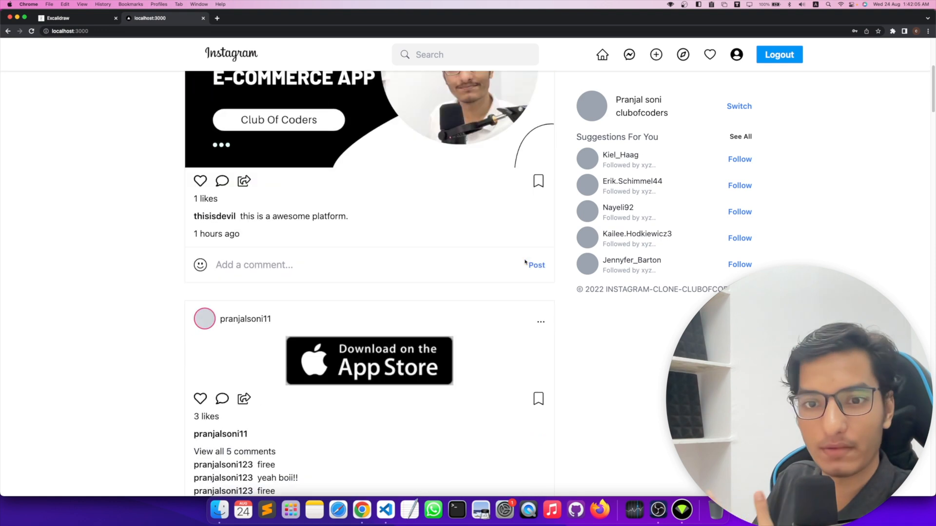
scroll(up, 3)
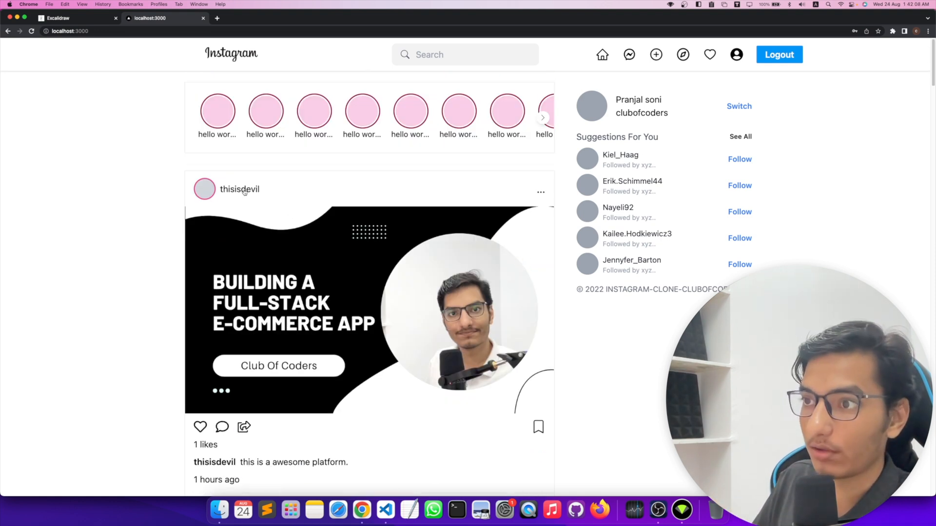
click(239, 189)
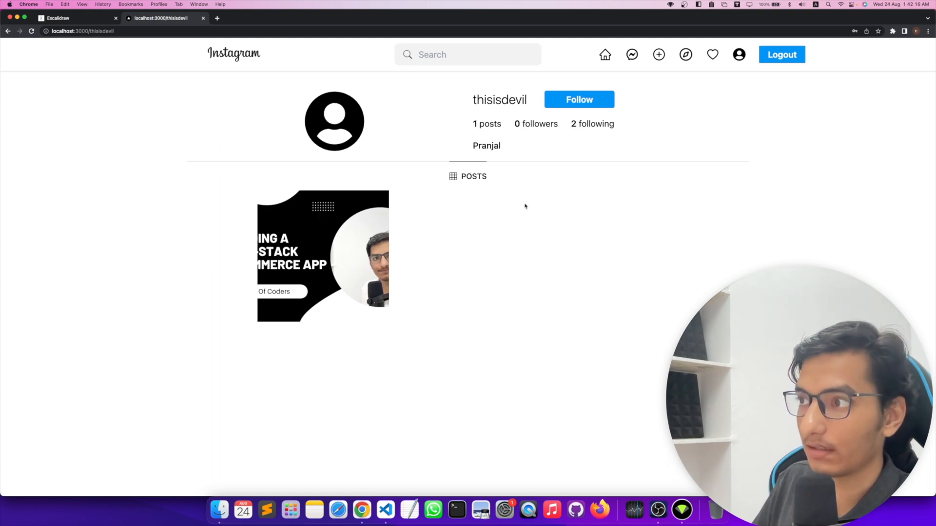
click(323, 257)
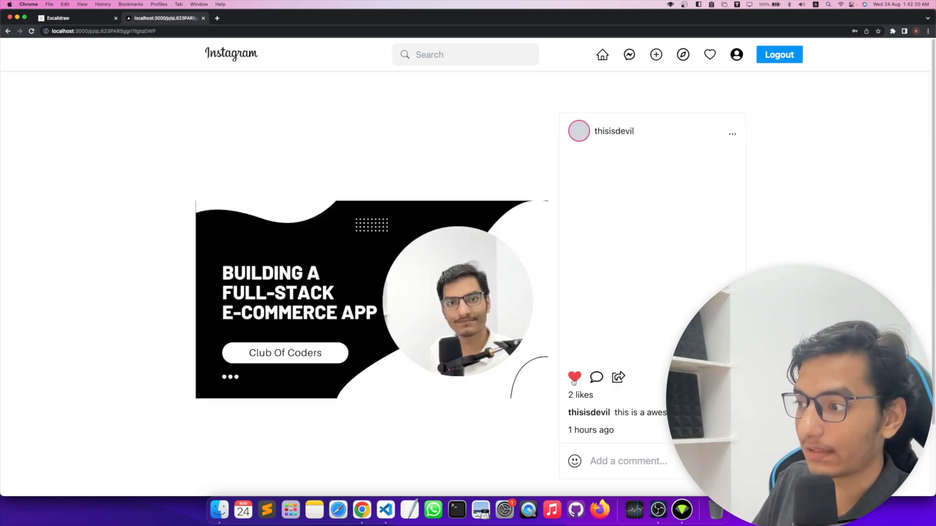
click(602, 54)
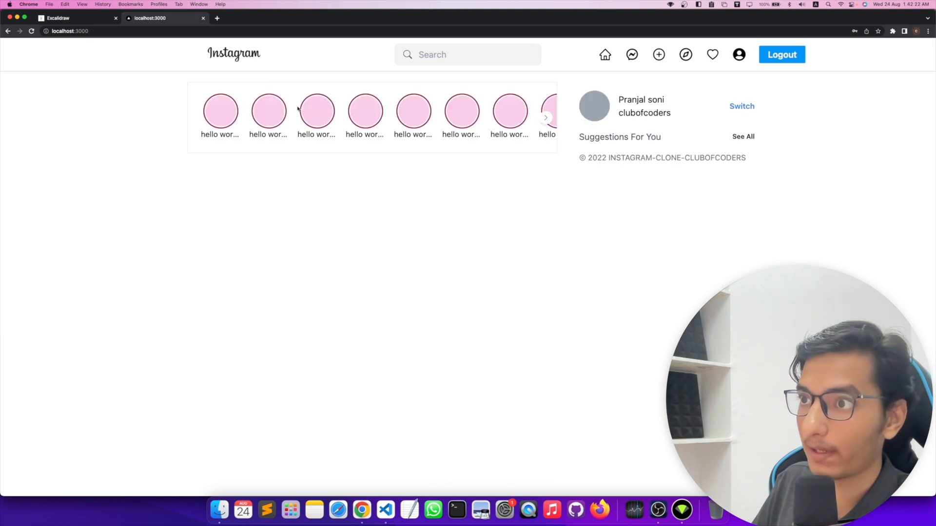
scroll(down, 3)
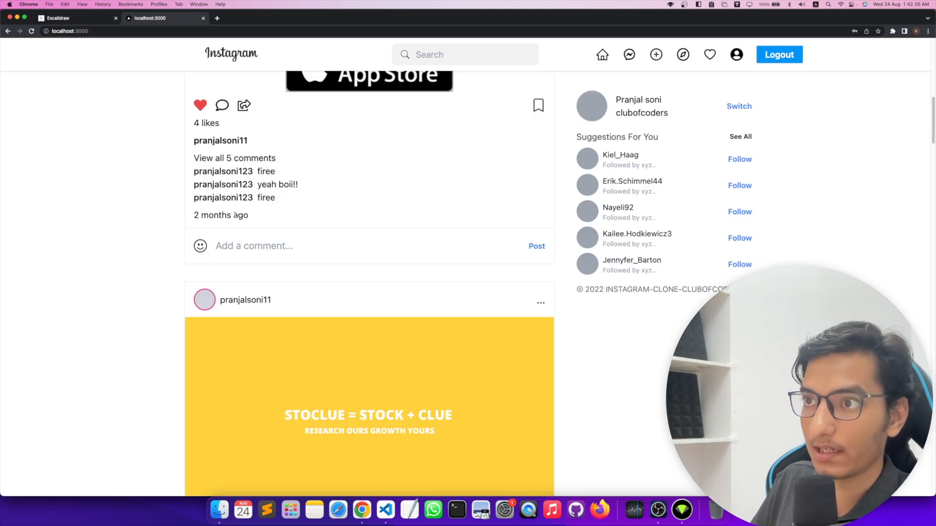
scroll(up, 3)
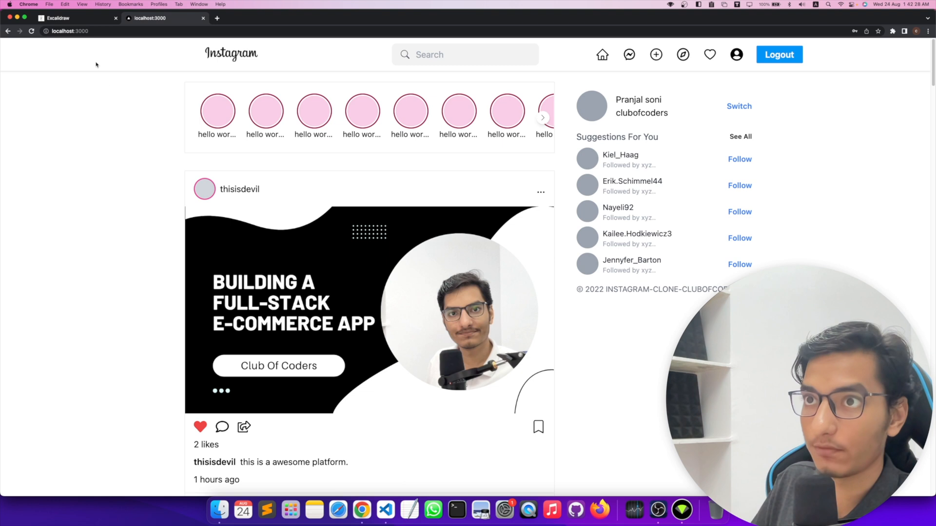
click(779, 54)
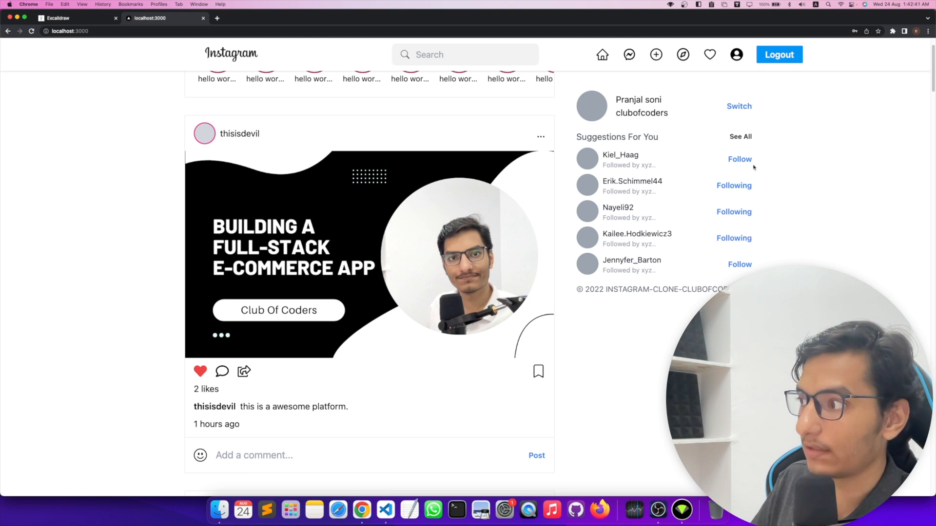
scroll(up, 3)
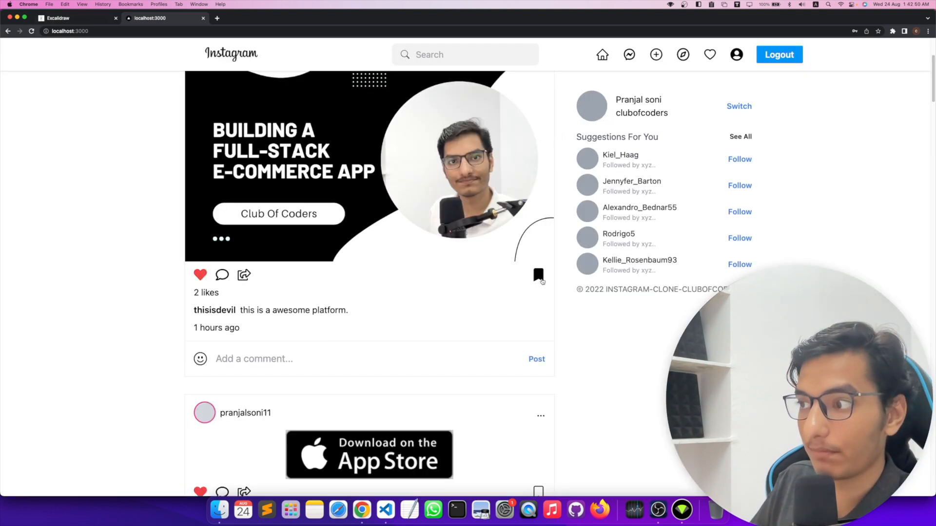
scroll(up, 3)
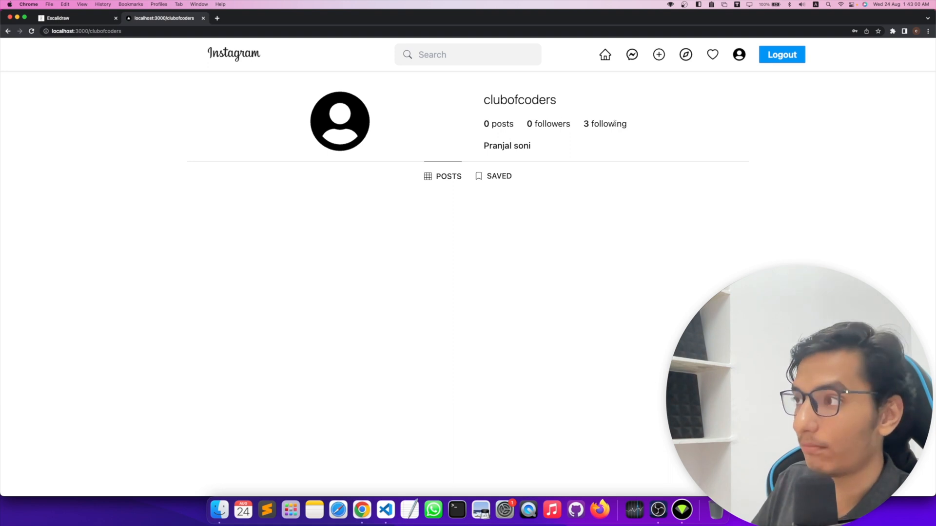
mouse_move(586, 134)
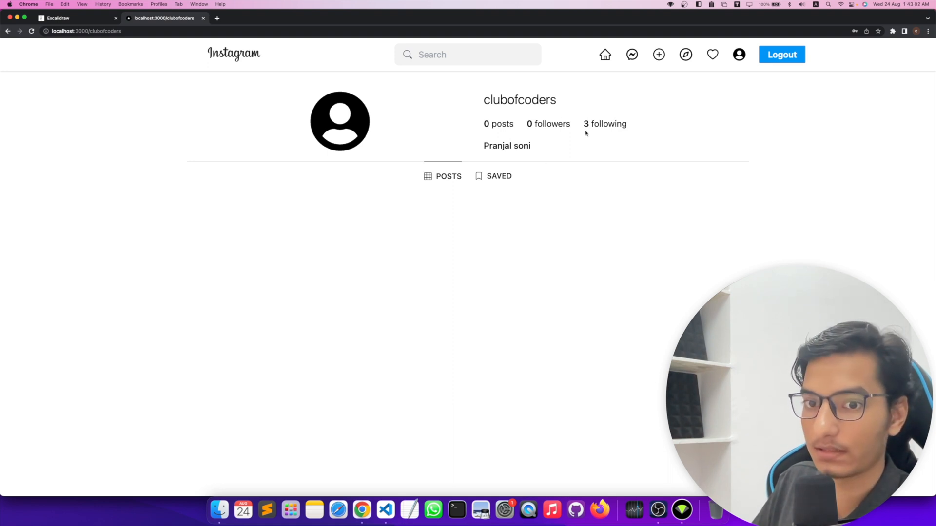
Check the profile's saved posts, open the saved STOCLUE post, and return to the feed.
click(448, 176)
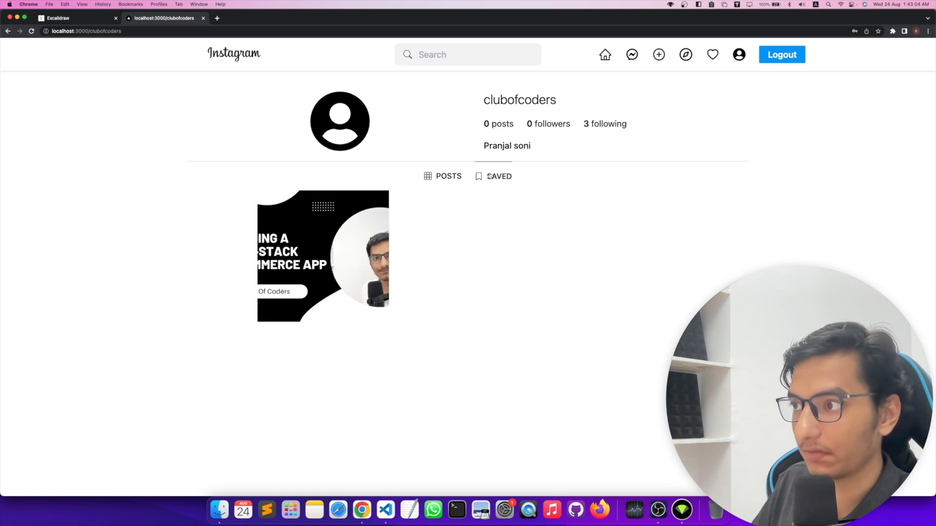
click(601, 54)
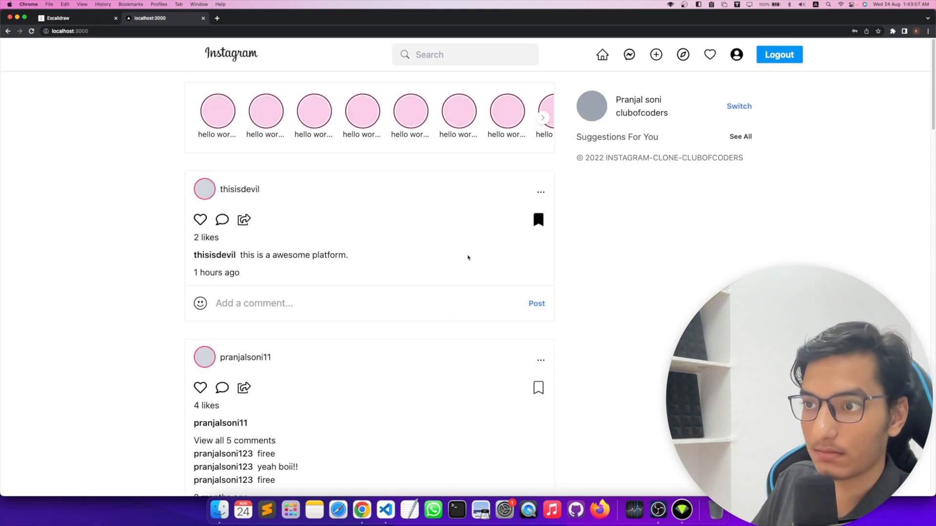
scroll(down, 3)
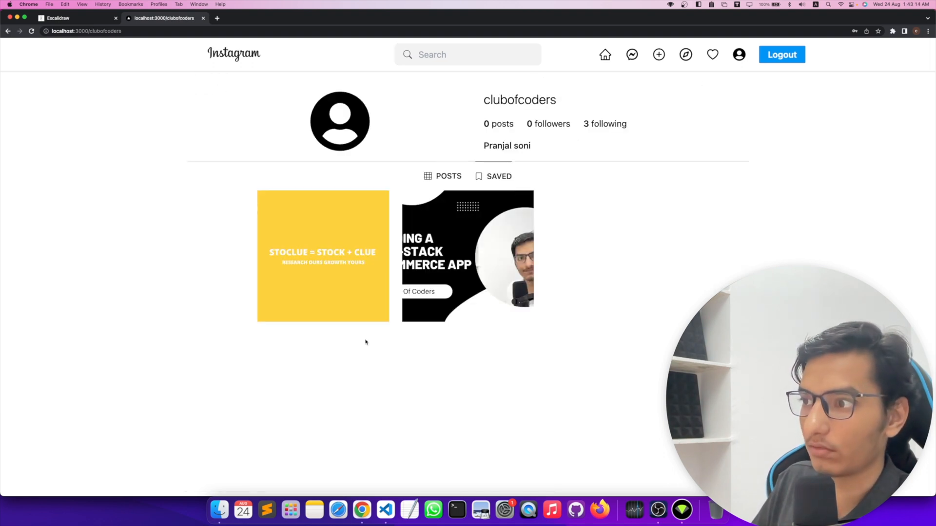
mouse_move(322, 255)
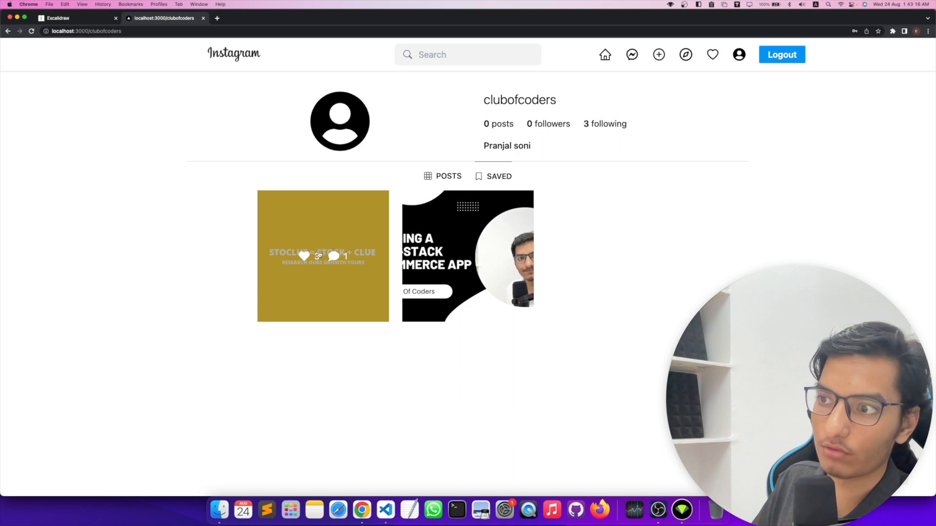
click(322, 256)
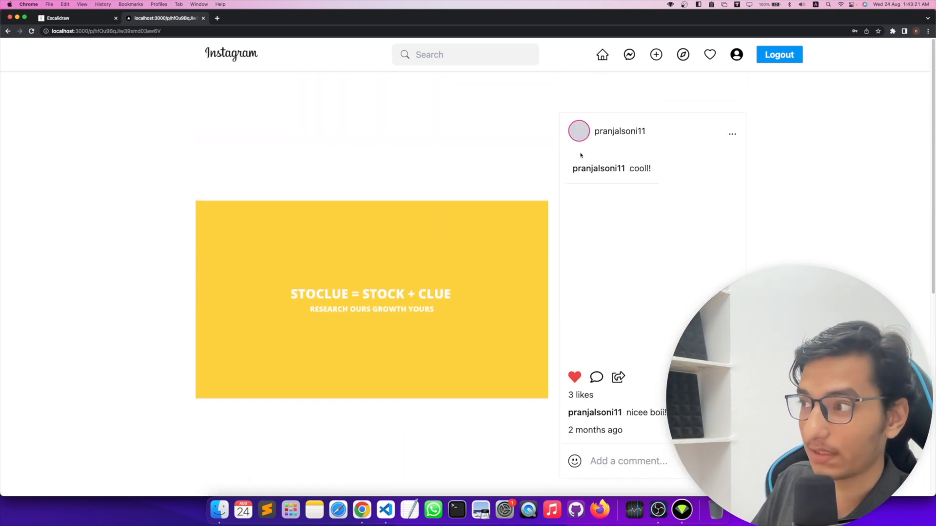
mouse_move(372, 292)
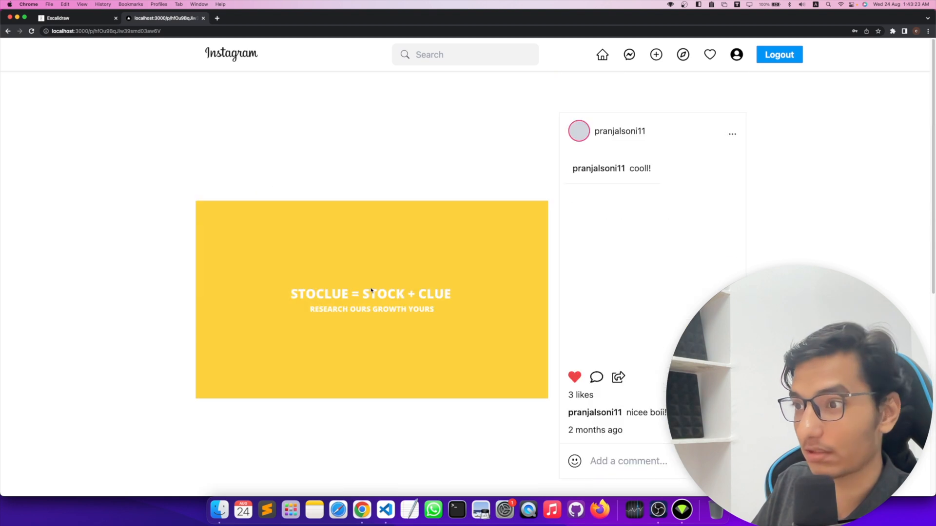
click(230, 53)
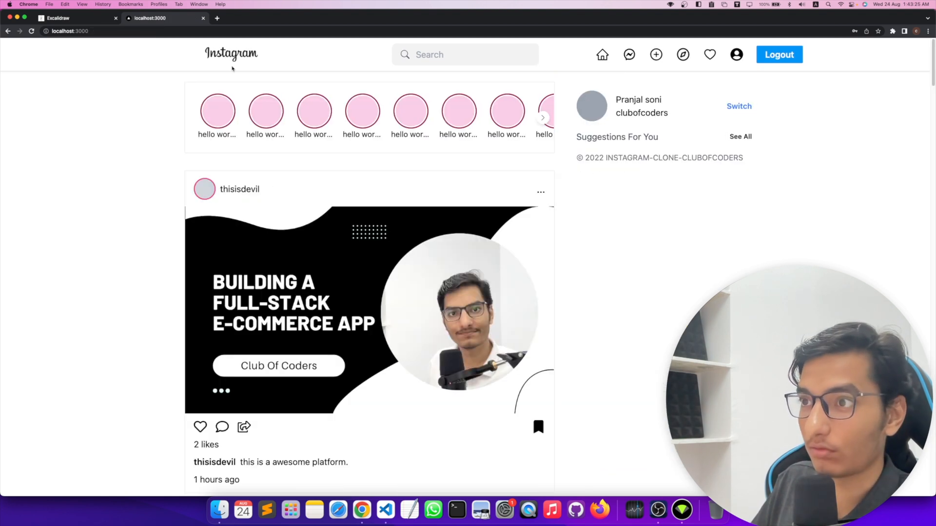
click(200, 427)
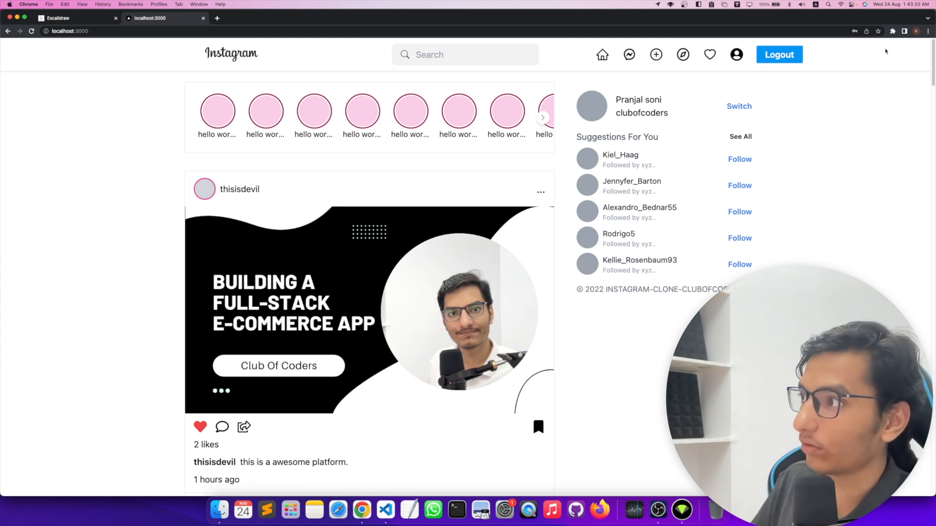
Upload the e-commerce banner image as a post captioned 'this is so cool!!'.
click(655, 54)
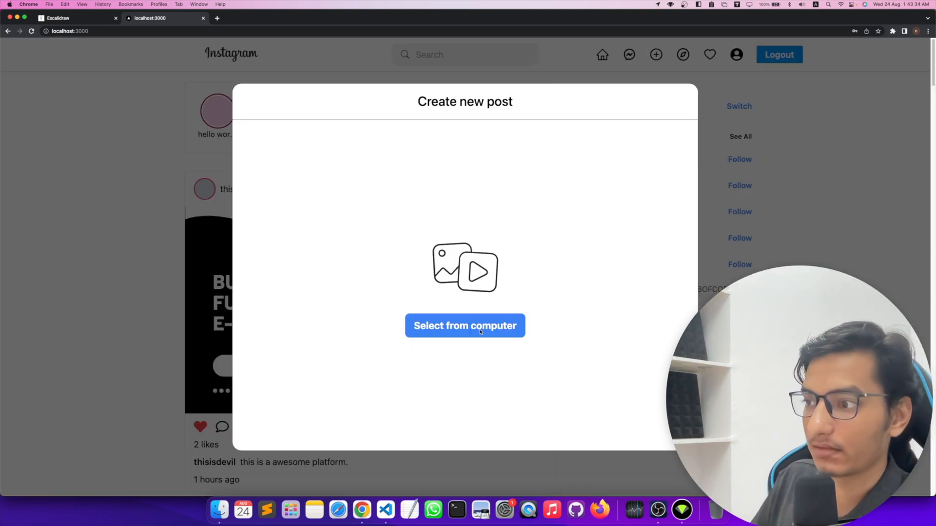
click(464, 326)
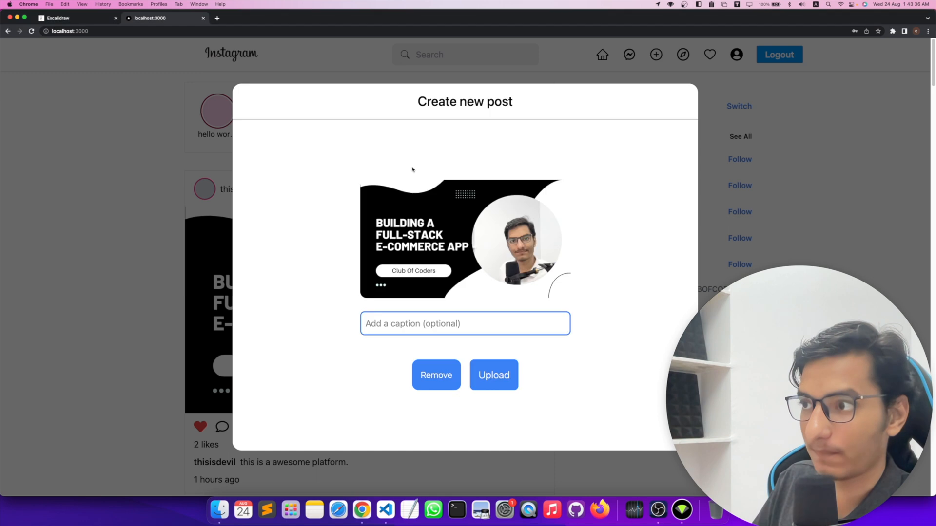
text(this is so cool!!)
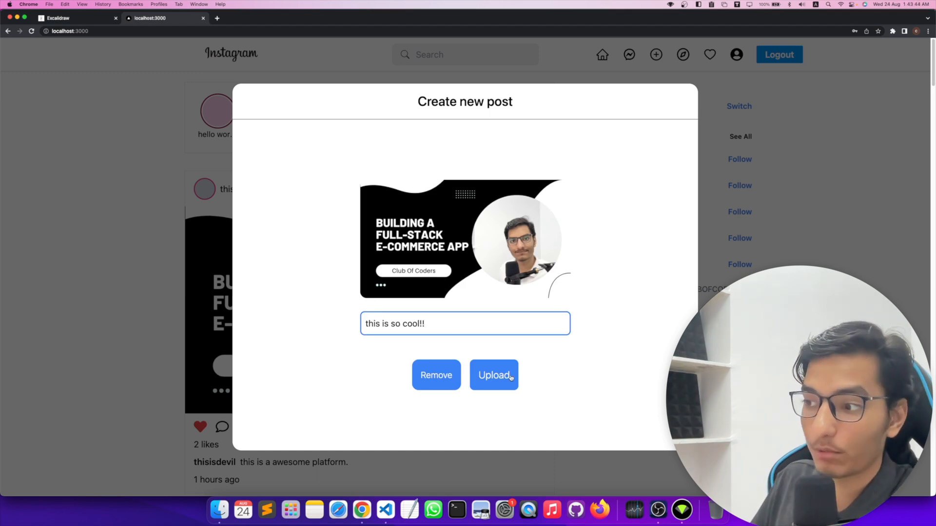
click(494, 375)
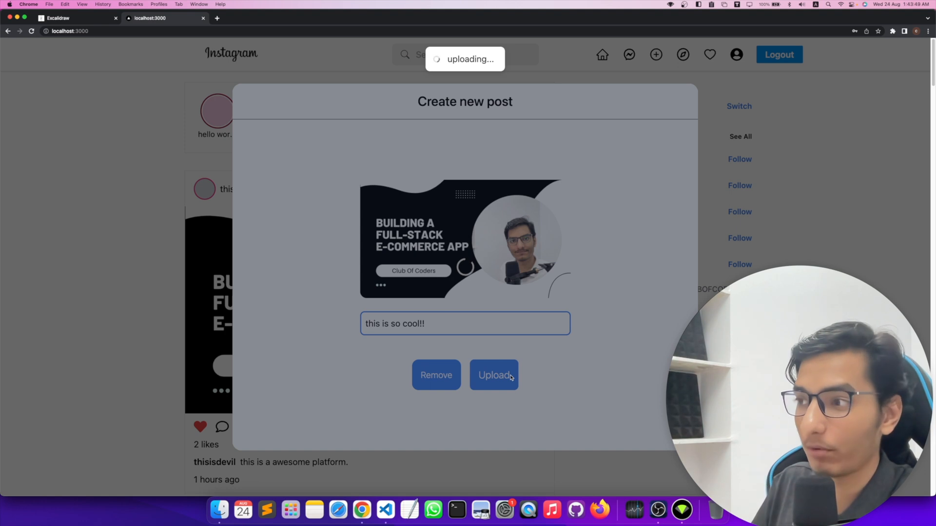
click(493, 375)
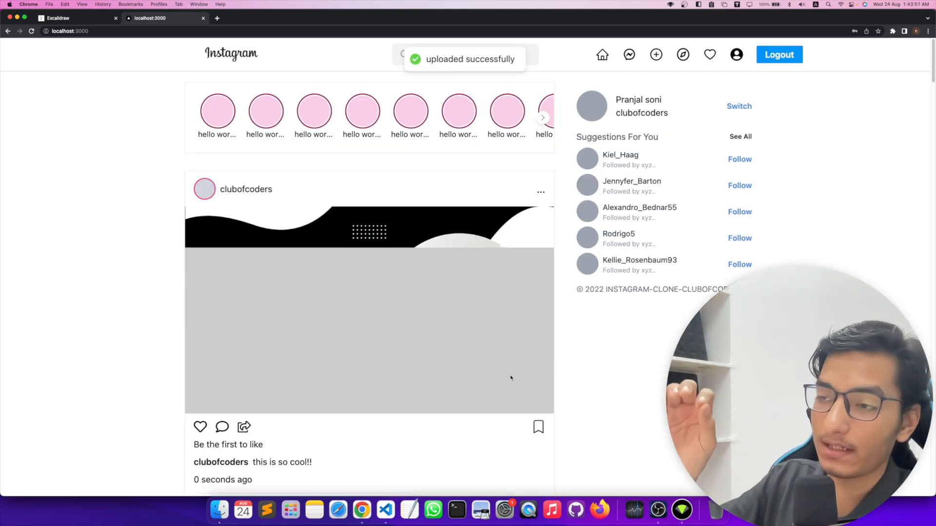
Like the 'this is so cool!!' post, then return to the home feed.
scroll(down, 3)
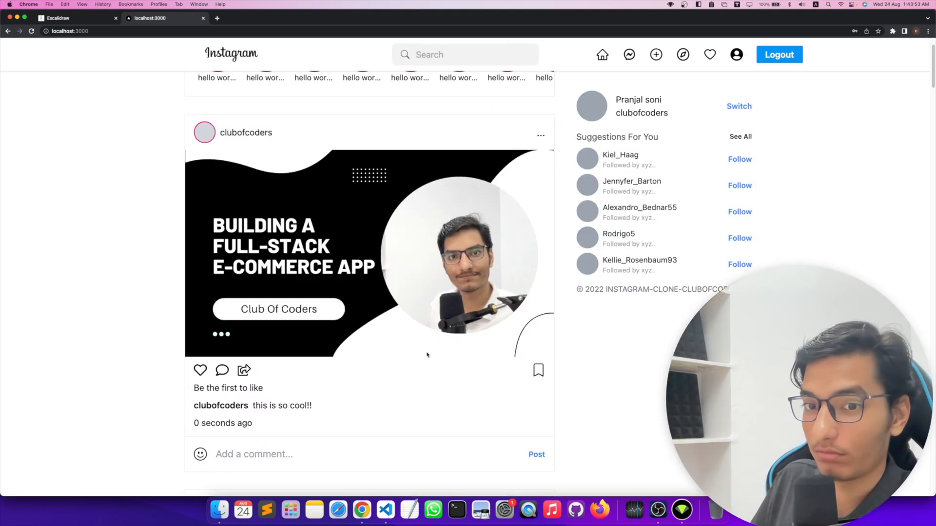
scroll(down, 3)
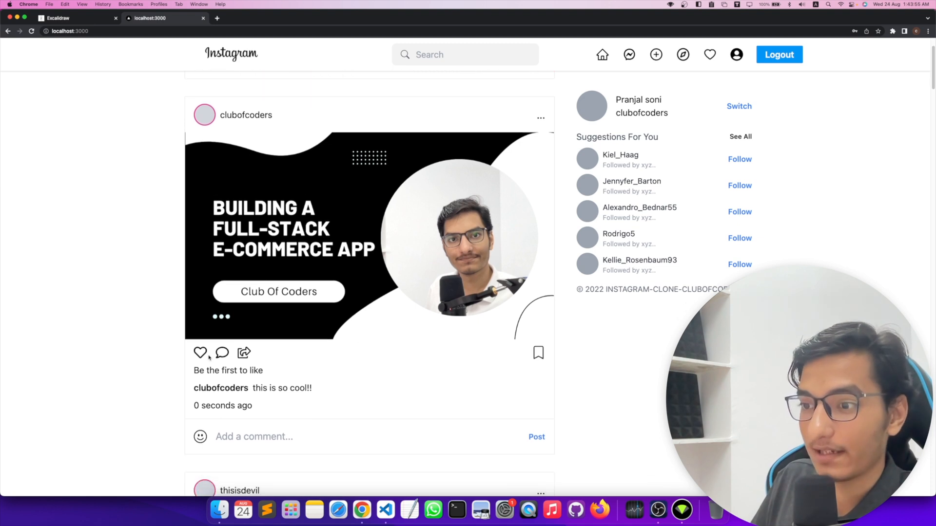
click(199, 353)
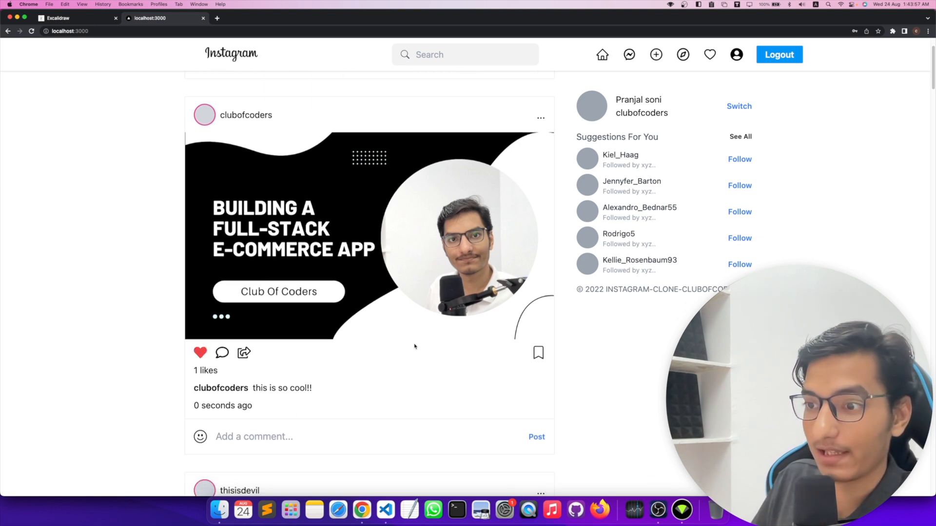
scroll(up, 3)
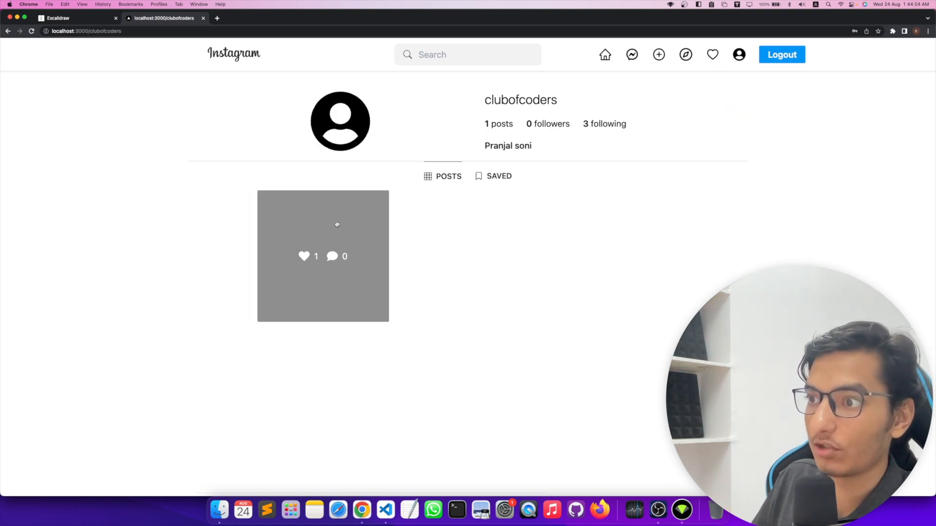
click(605, 54)
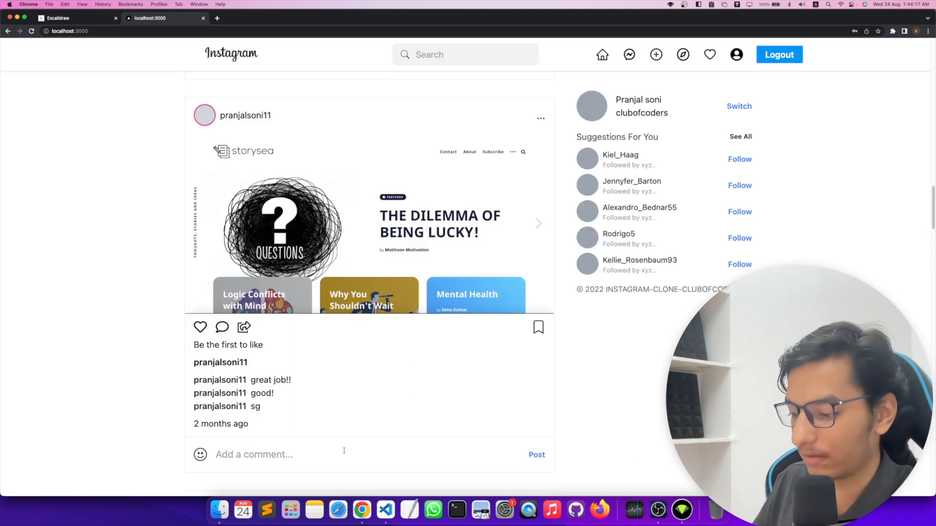
Post a 'this is' comment on the storysea post.
text(this is)
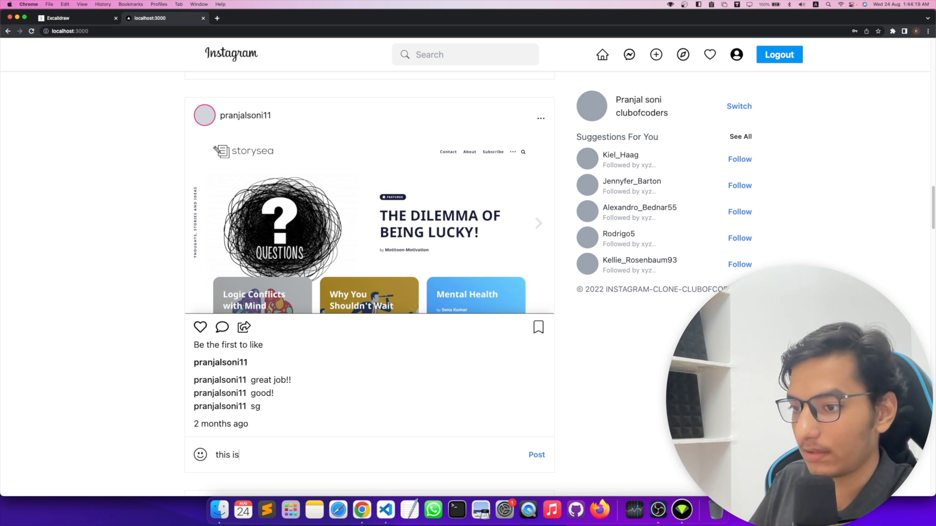
click(535, 455)
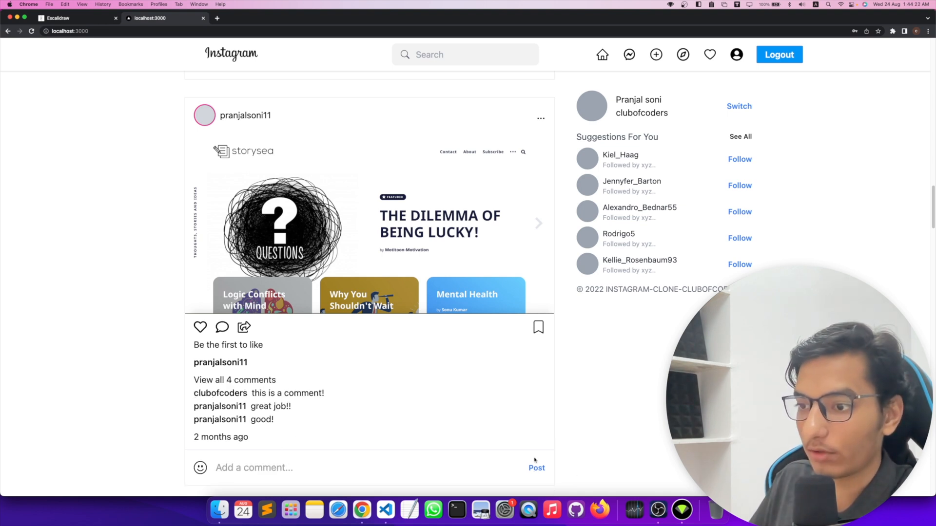
click(282, 226)
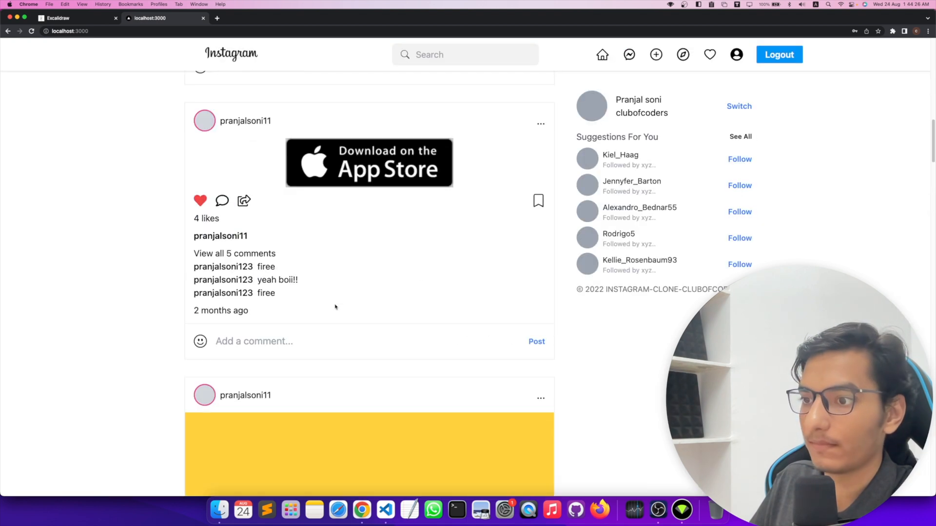
scroll(down, 3)
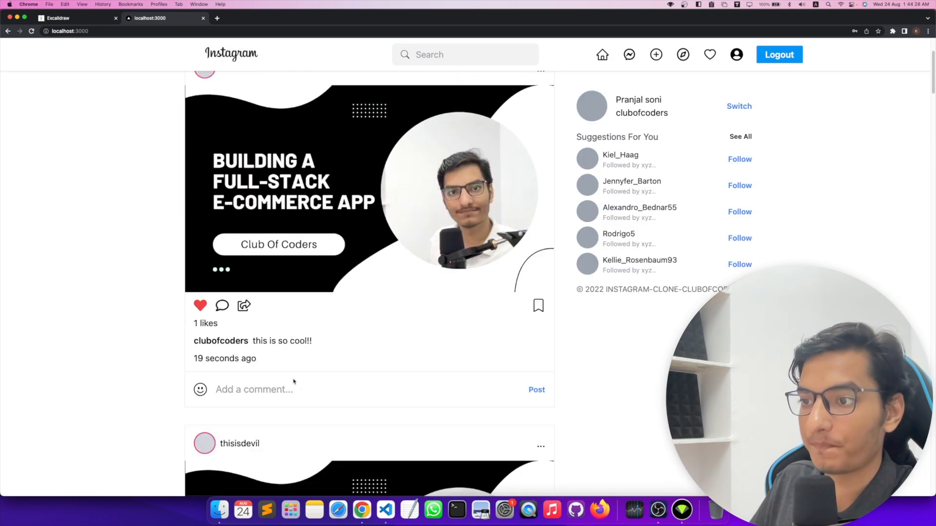
Comment 'this is another comment!' on your new post and scroll the feed.
text(the)
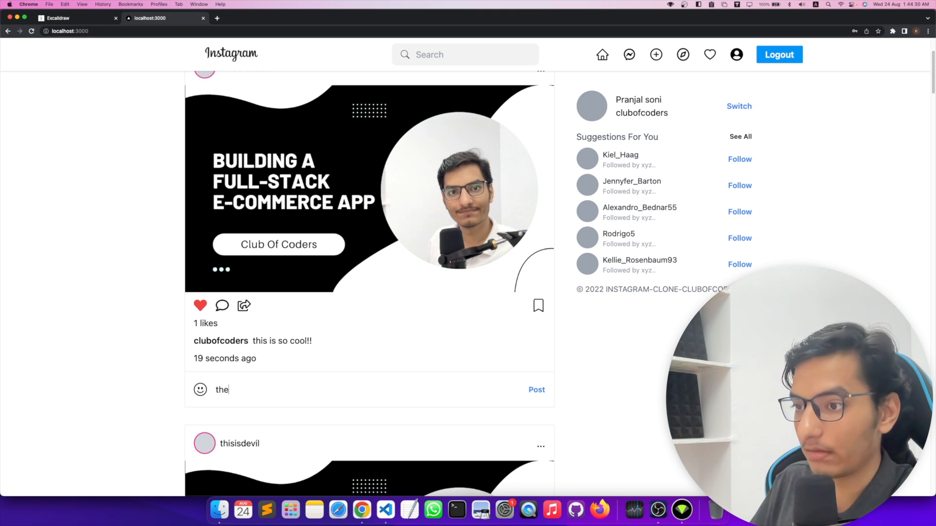
text(this is)
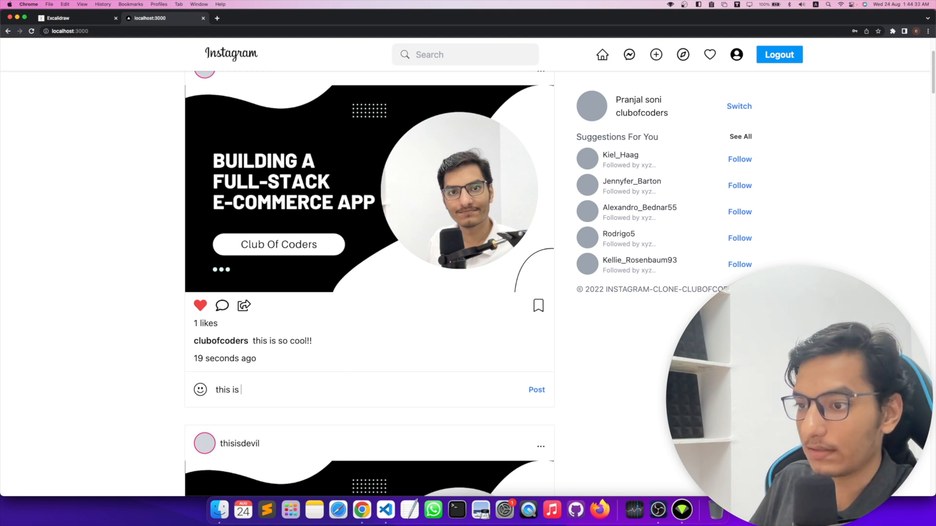
text(anothi)
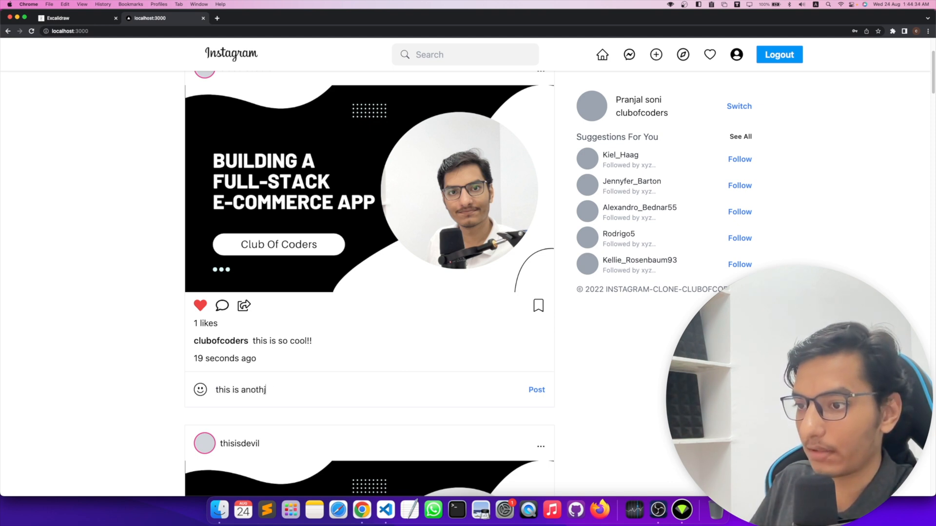
text(er commen)
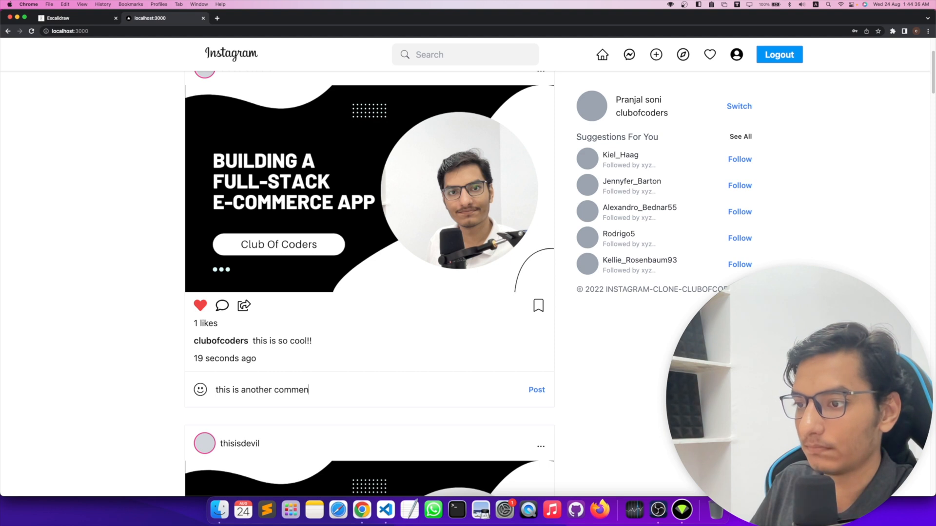
click(535, 389)
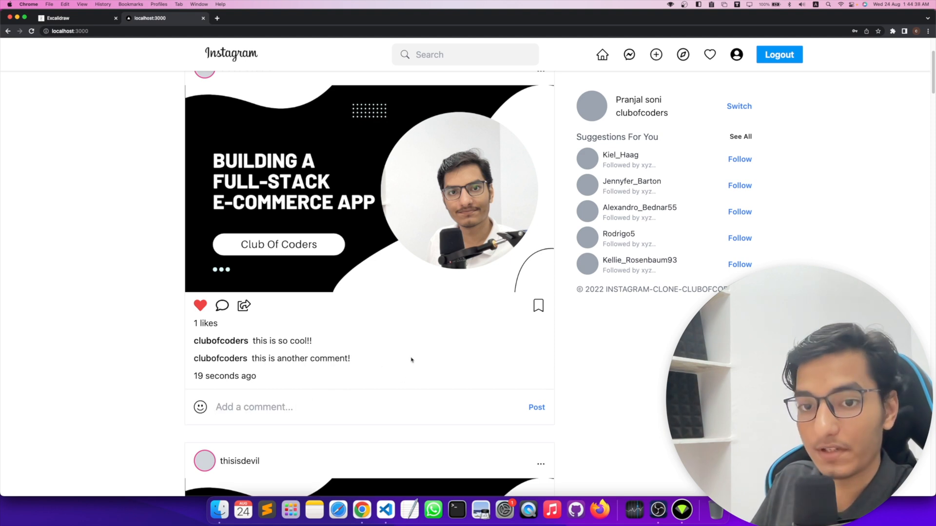
scroll(down, 3)
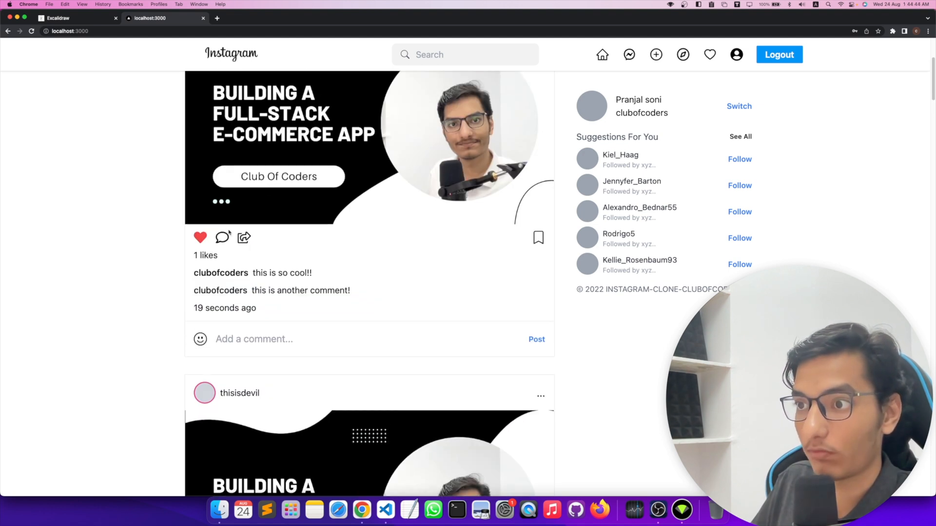
click(358, 148)
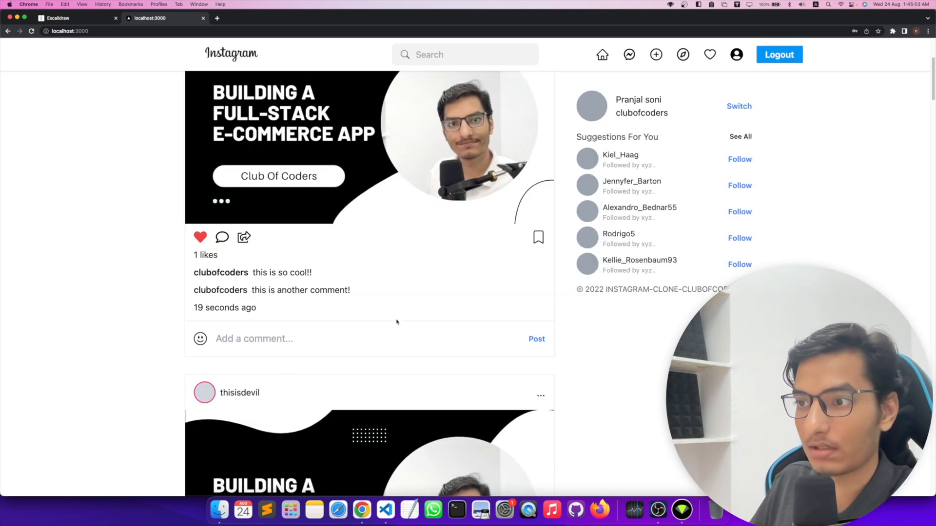
scroll(down, 3)
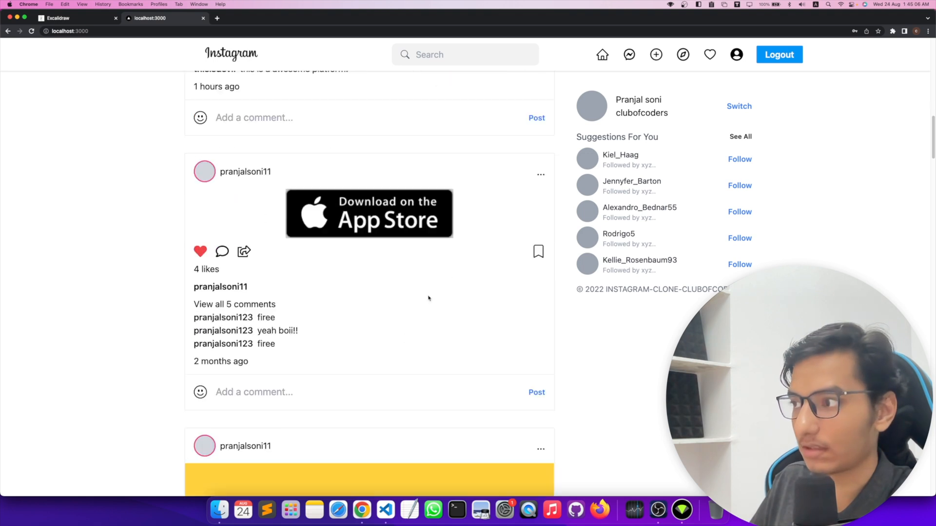
scroll(up, 3)
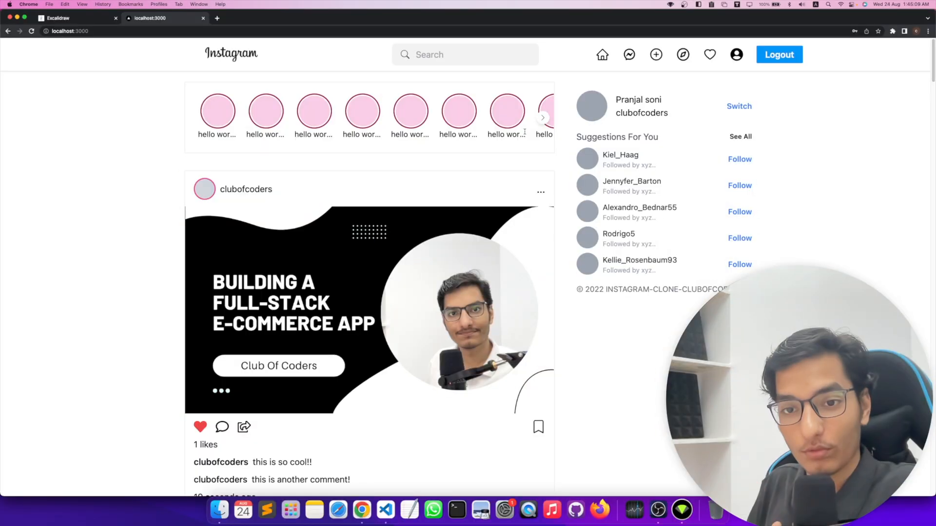